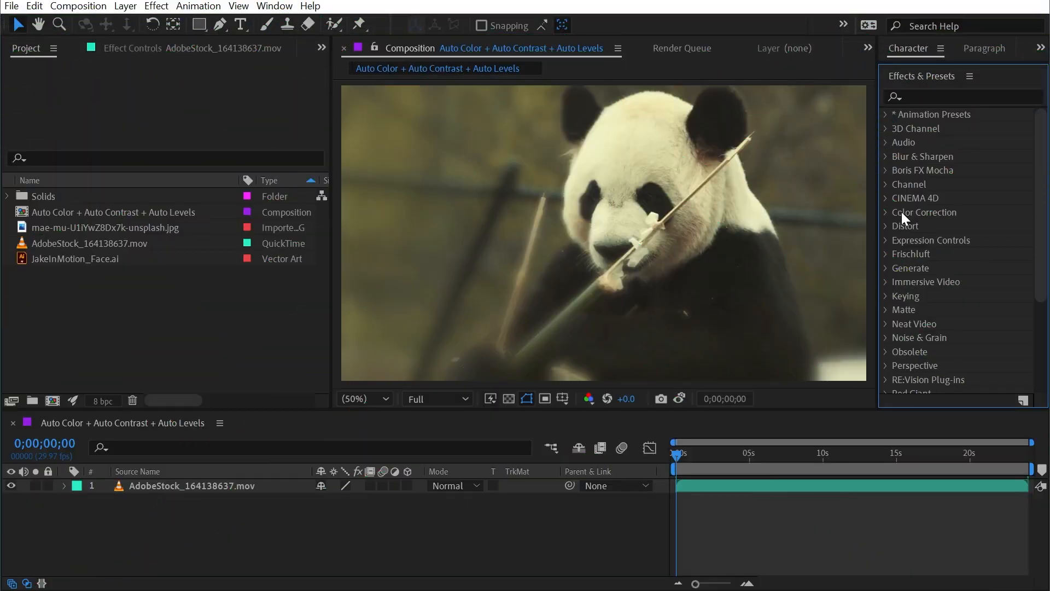
mouse_move(896, 220)
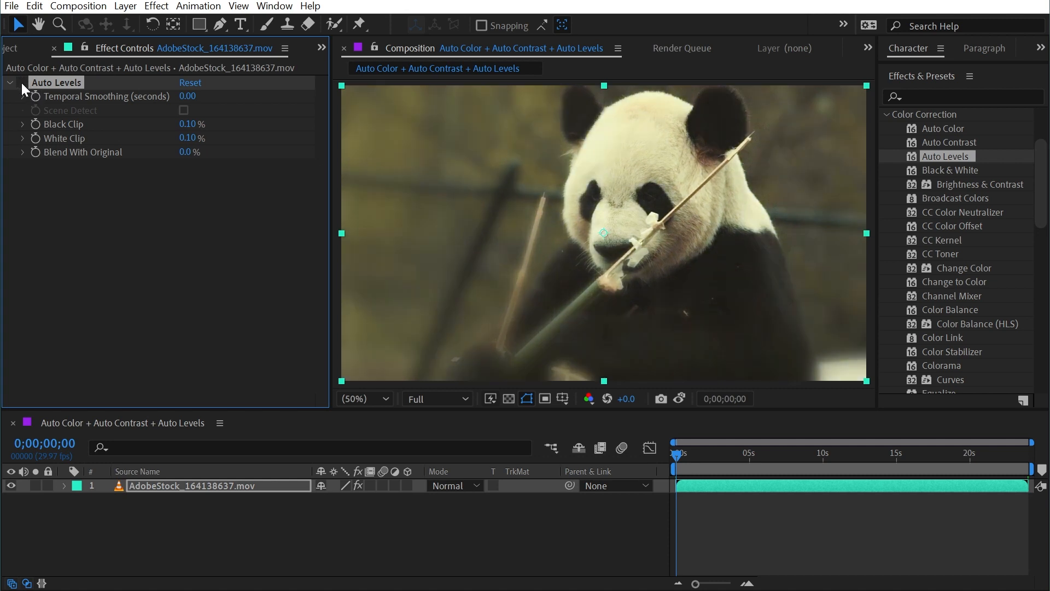
mouse_move(503, 167)
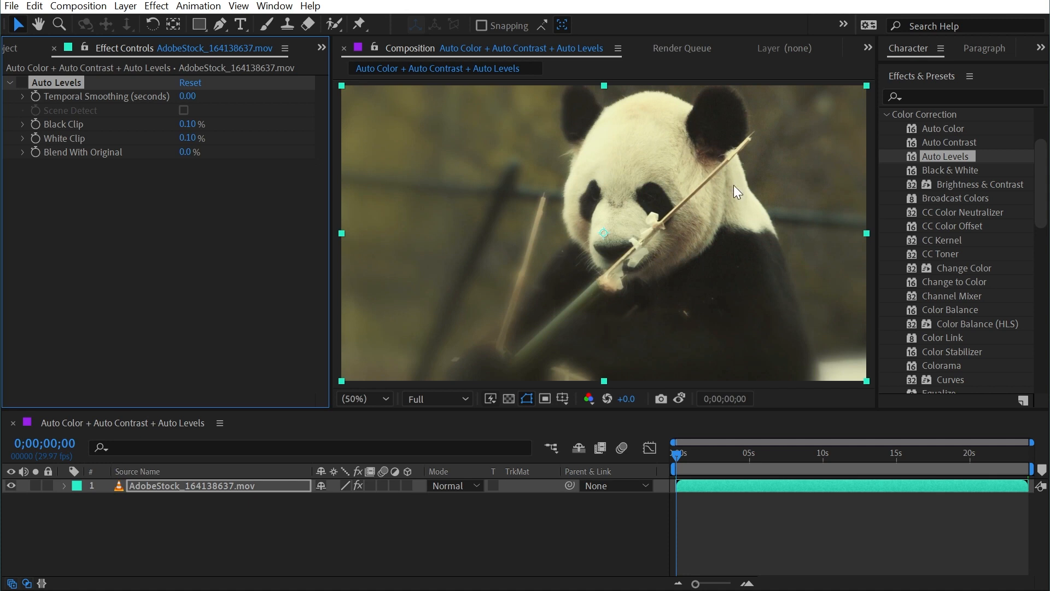
mouse_move(676, 176)
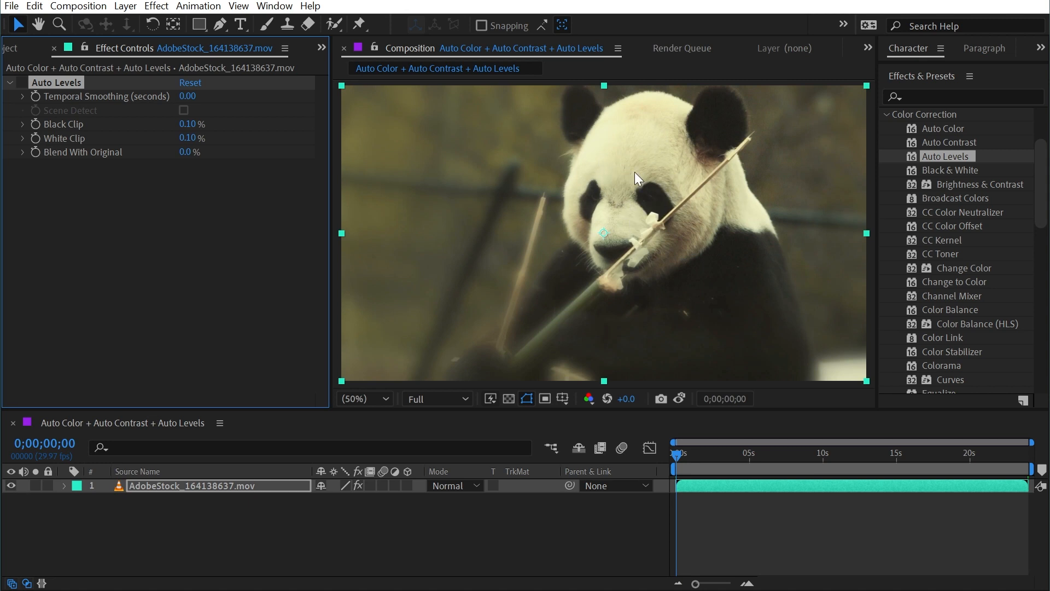
mouse_move(614, 213)
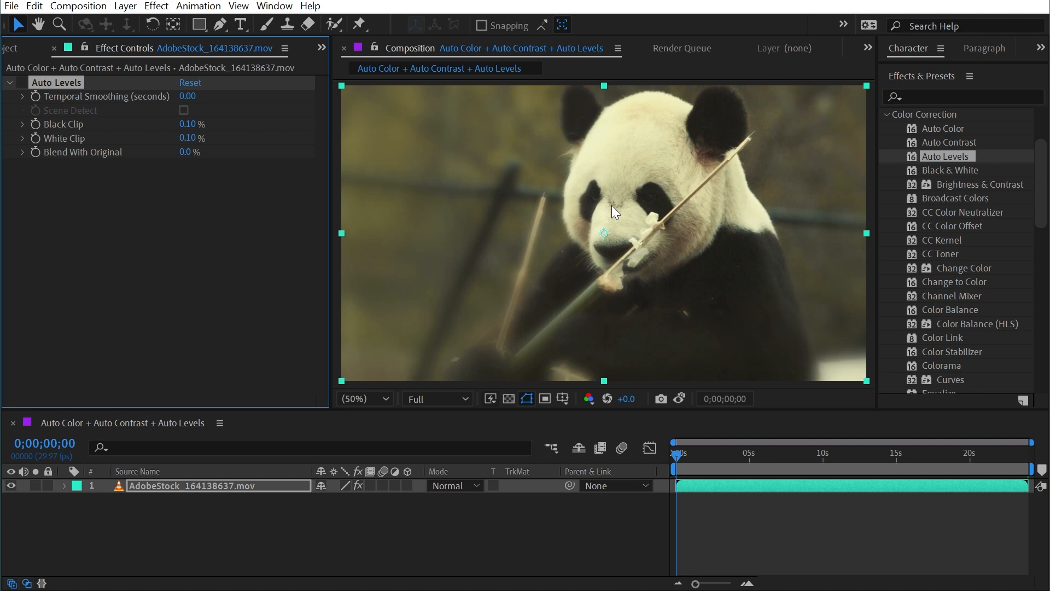
mouse_move(26, 92)
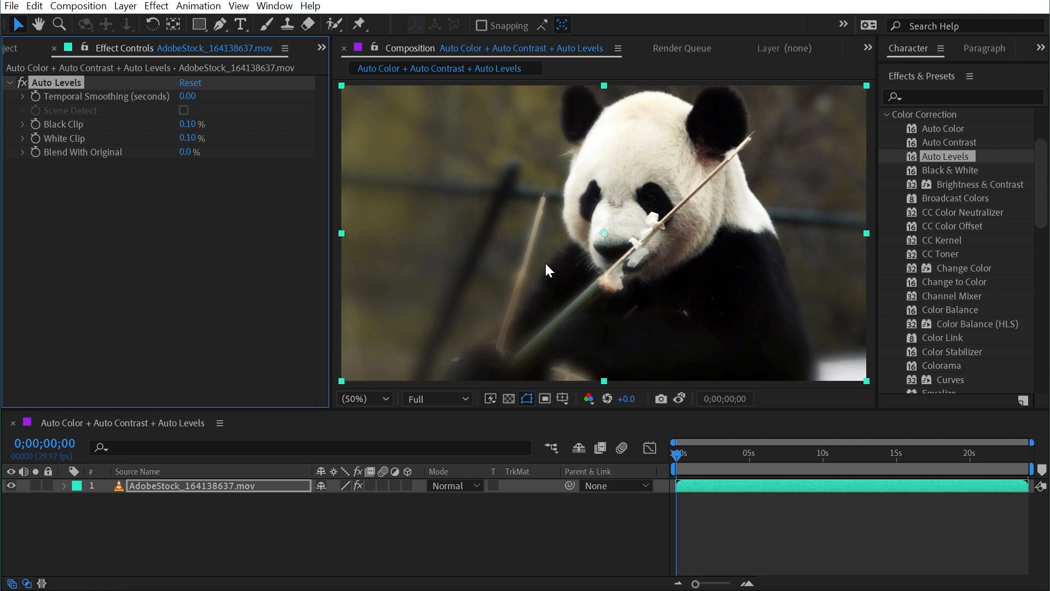
mouse_move(309, 234)
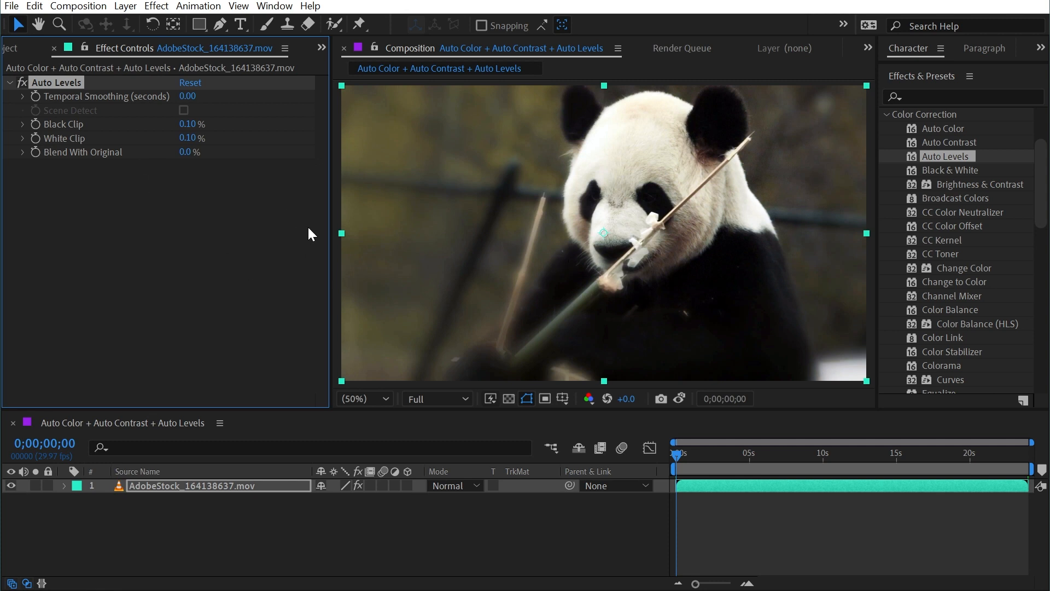
Step: Add a Levels effect from Color Correction to the panda footage below Auto Levels
scroll("down", 3)
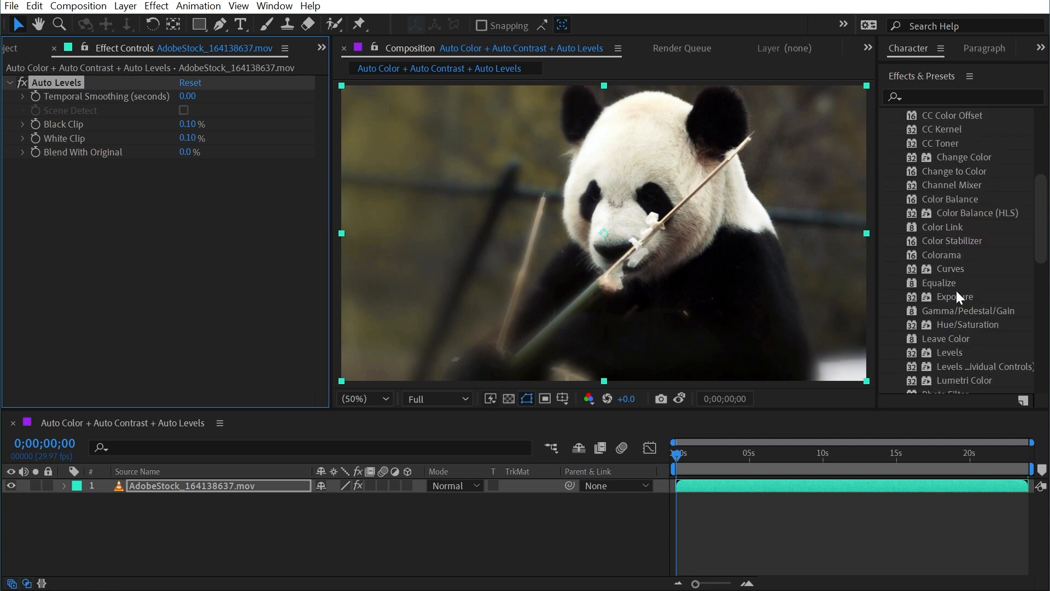
double_click(948, 353)
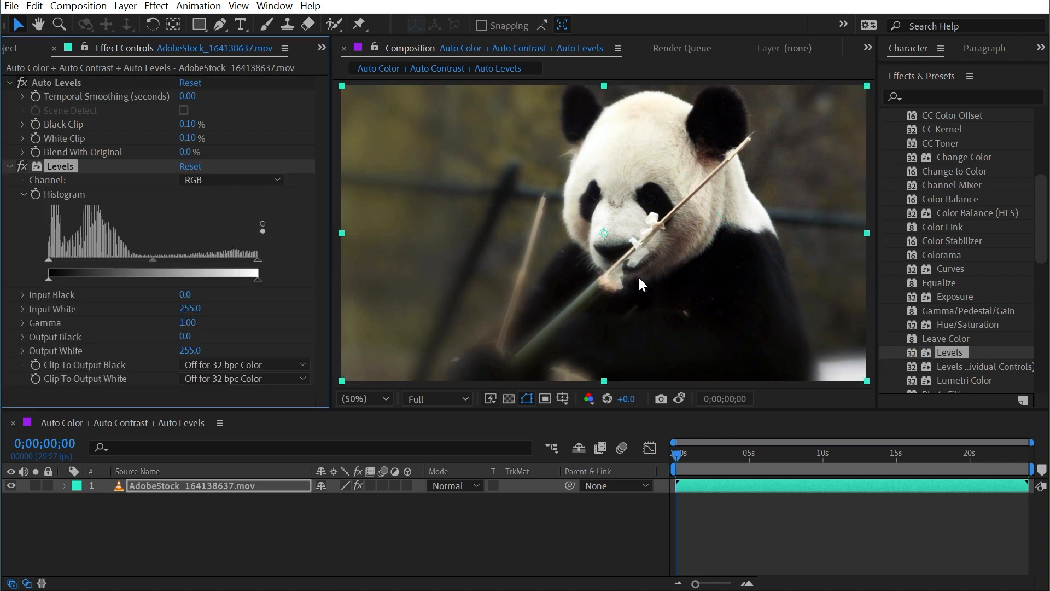
mouse_move(160, 243)
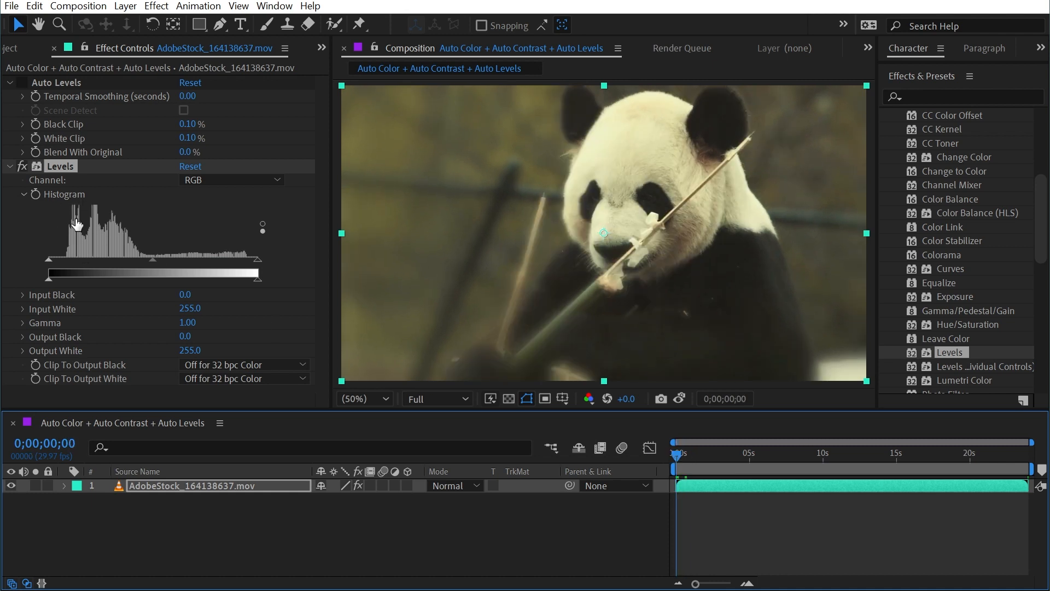
mouse_move(312, 262)
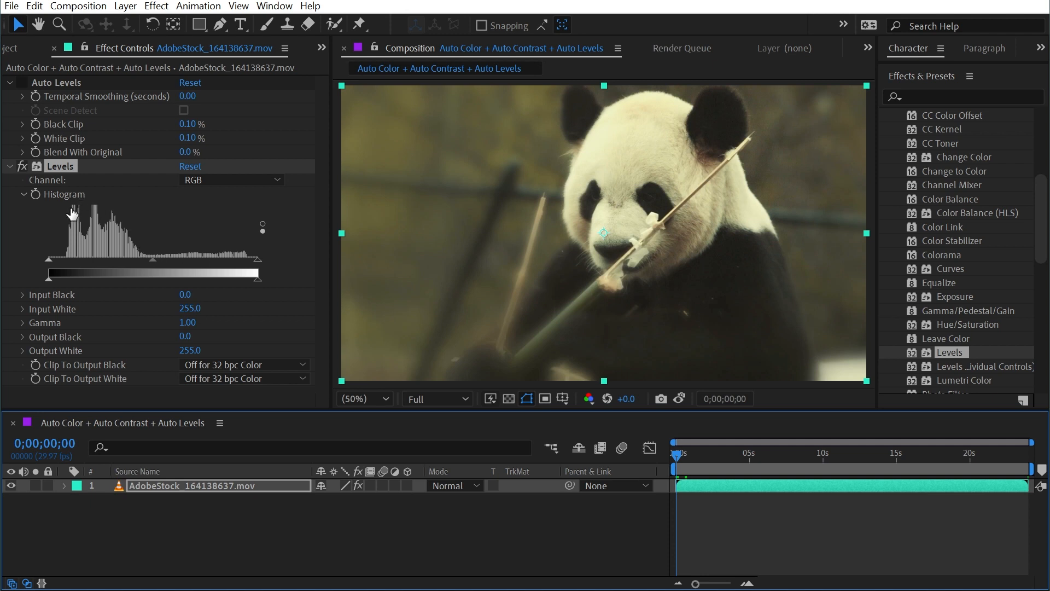
mouse_move(60, 268)
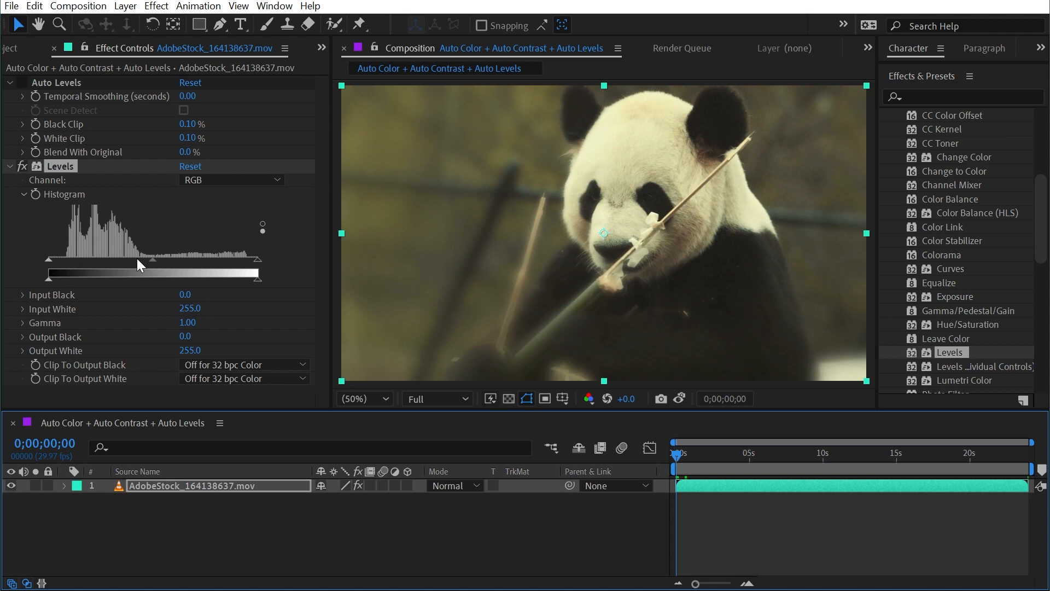
mouse_move(190, 253)
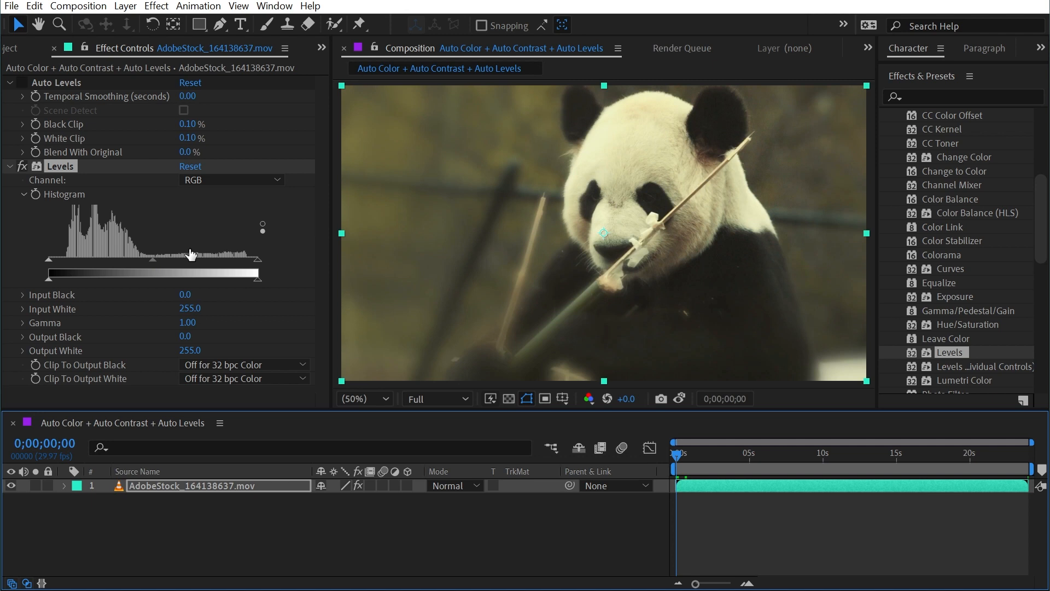
mouse_move(234, 258)
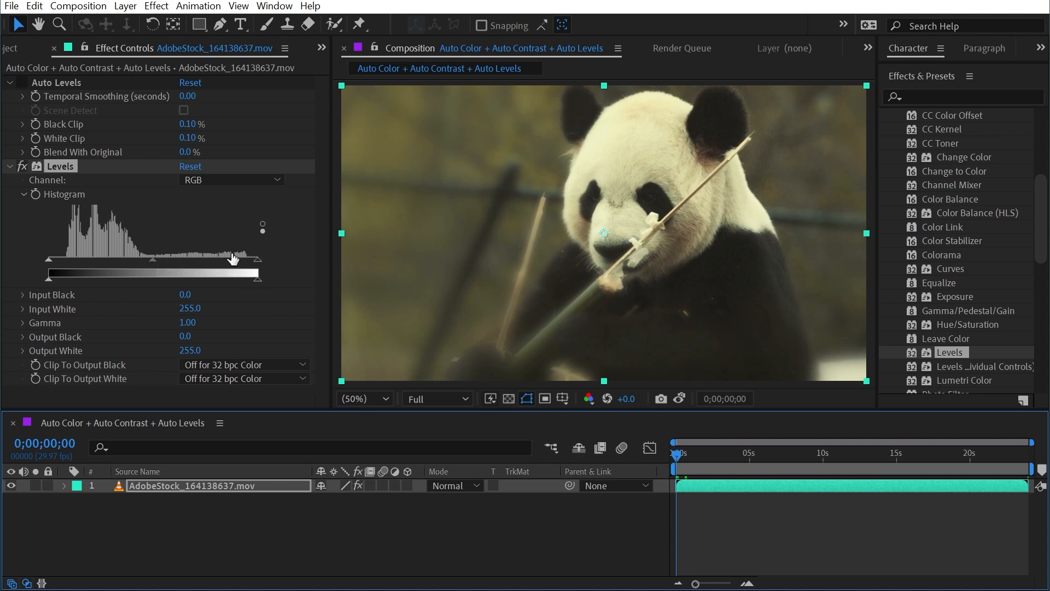
mouse_move(49, 242)
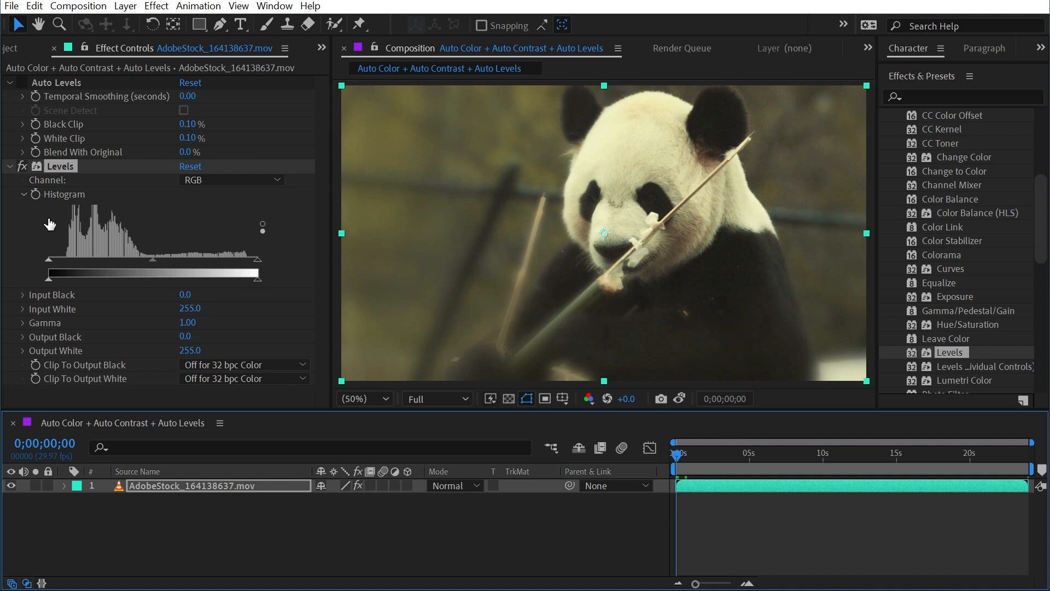
mouse_move(53, 265)
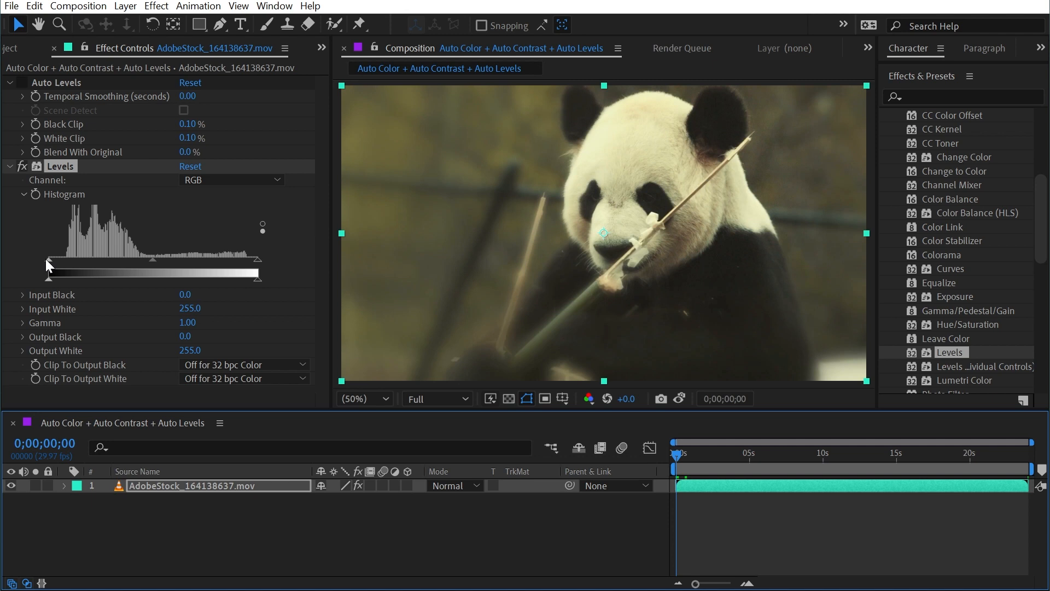
Step: Raise Levels input black to 22 and settle input white at about 243 for added contrast
left_click_drag(46, 262, 65, 263)
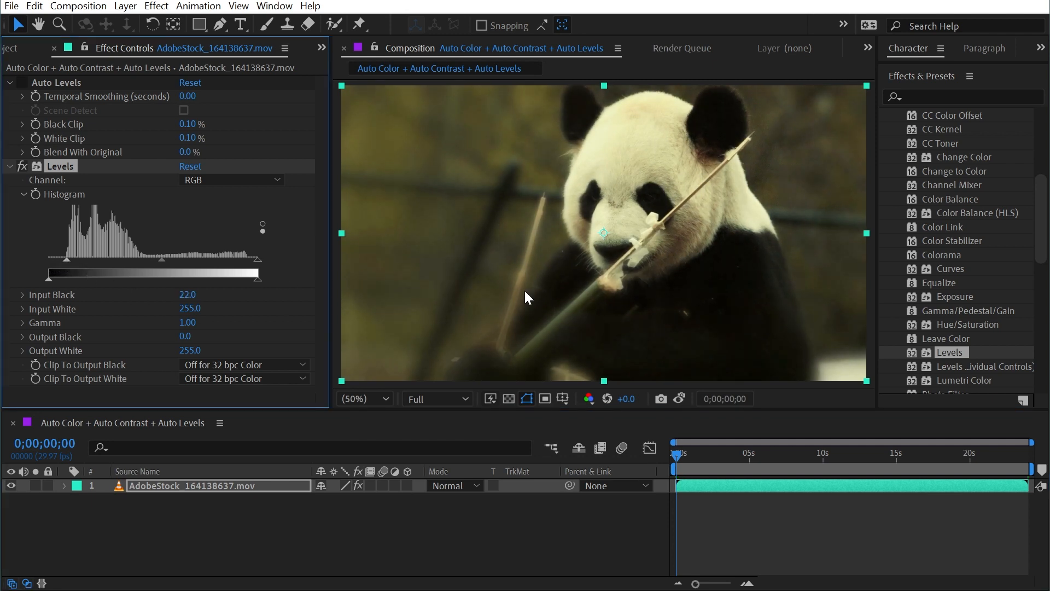
left_click_drag(256, 274, 248, 273)
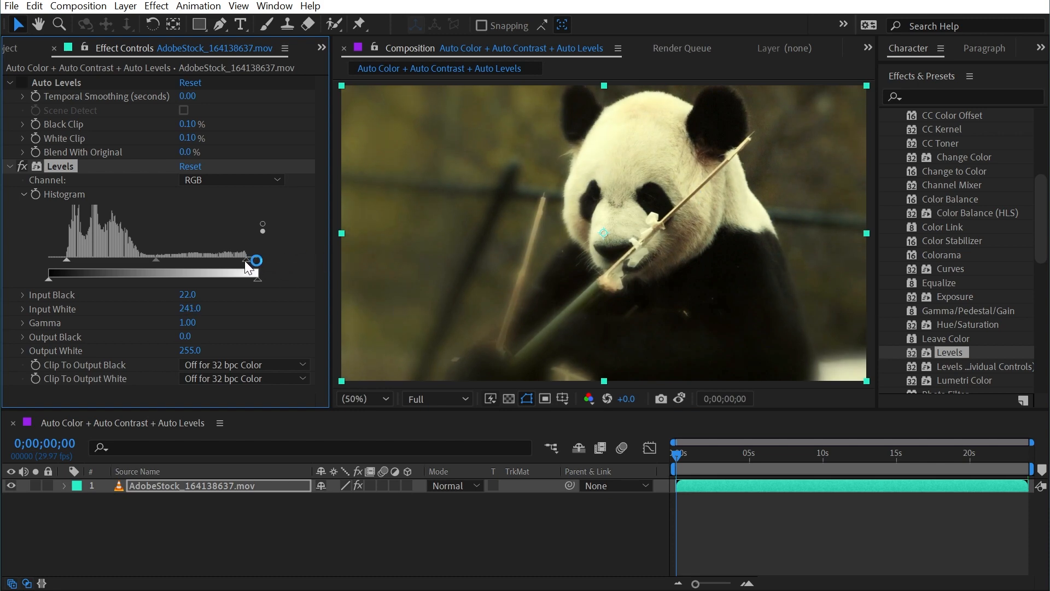
left_click_drag(253, 260, 233, 260)
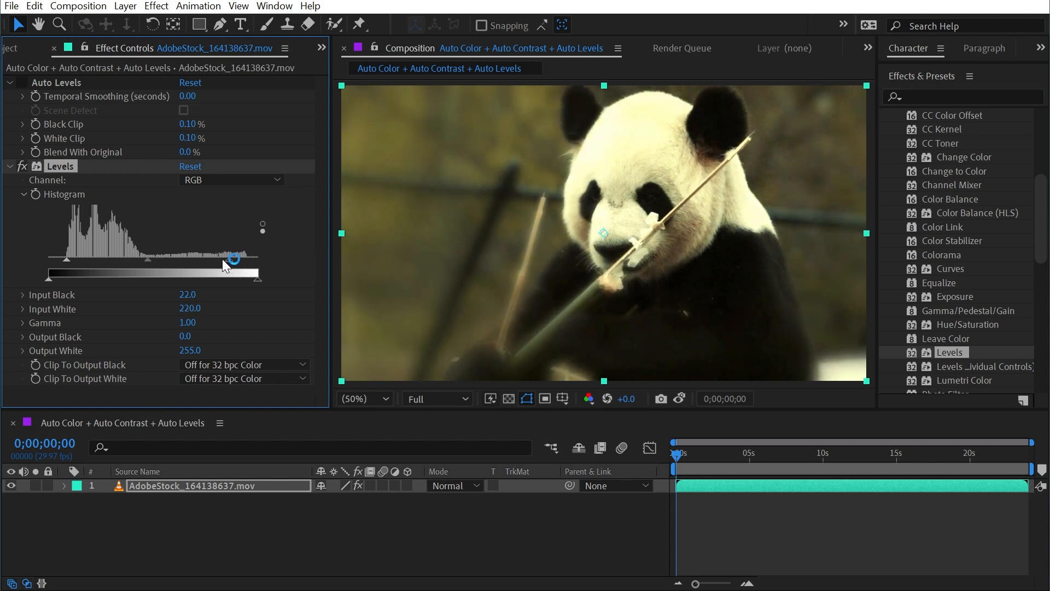
left_click_drag(234, 260, 187, 275)
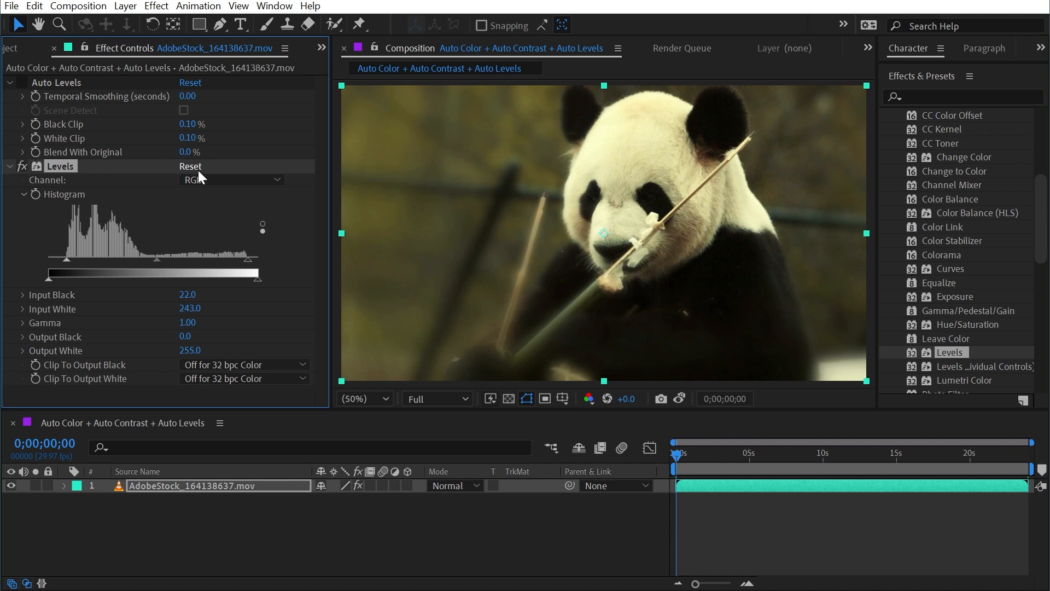
Step: Reset the Levels effect to its default input values
left_click(191, 166)
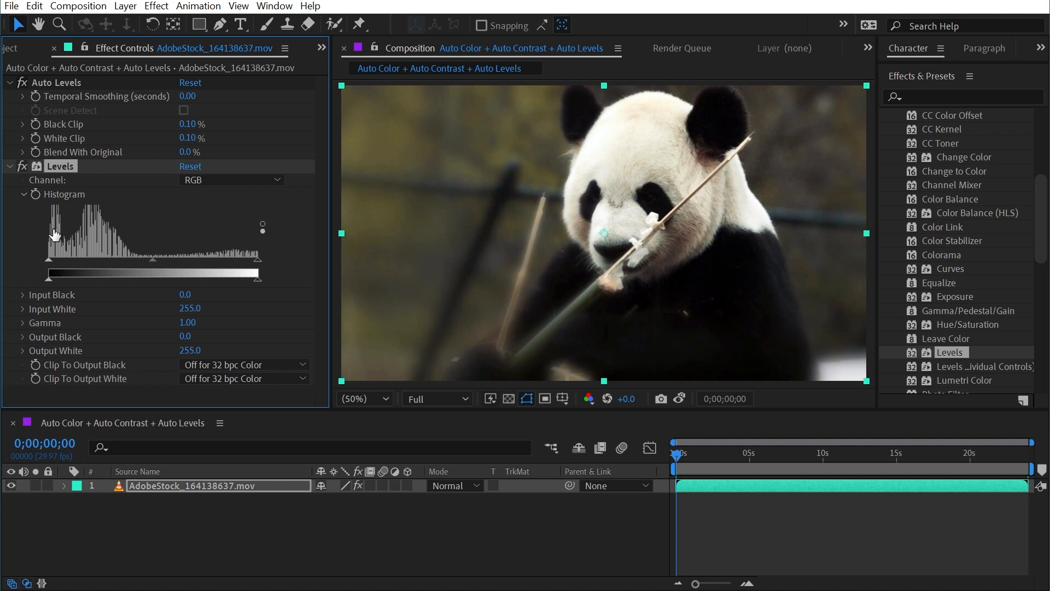
mouse_move(260, 253)
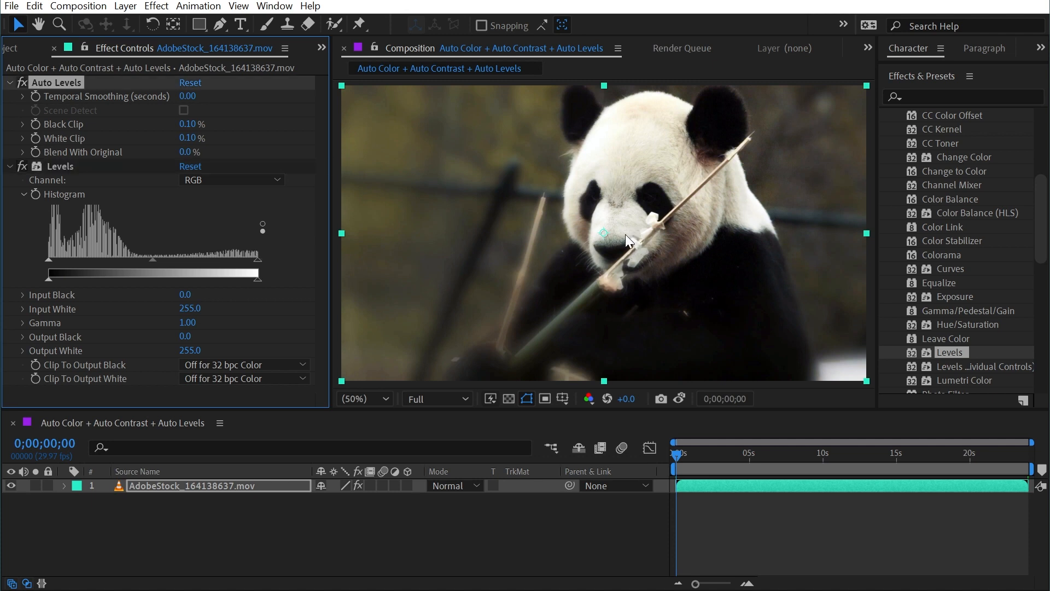
mouse_move(72, 88)
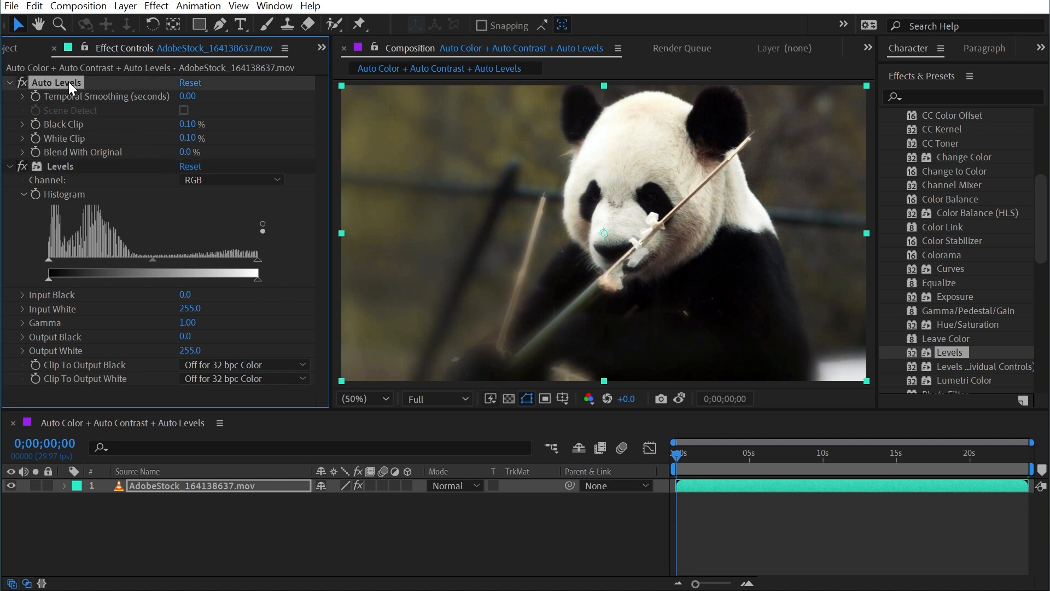
mouse_move(309, 279)
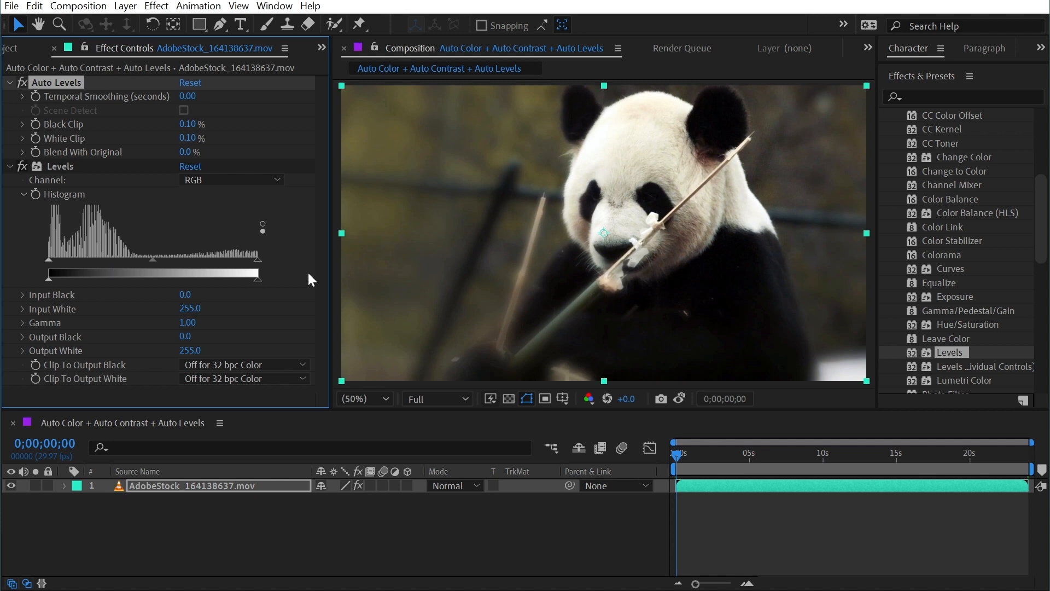
mouse_move(225, 236)
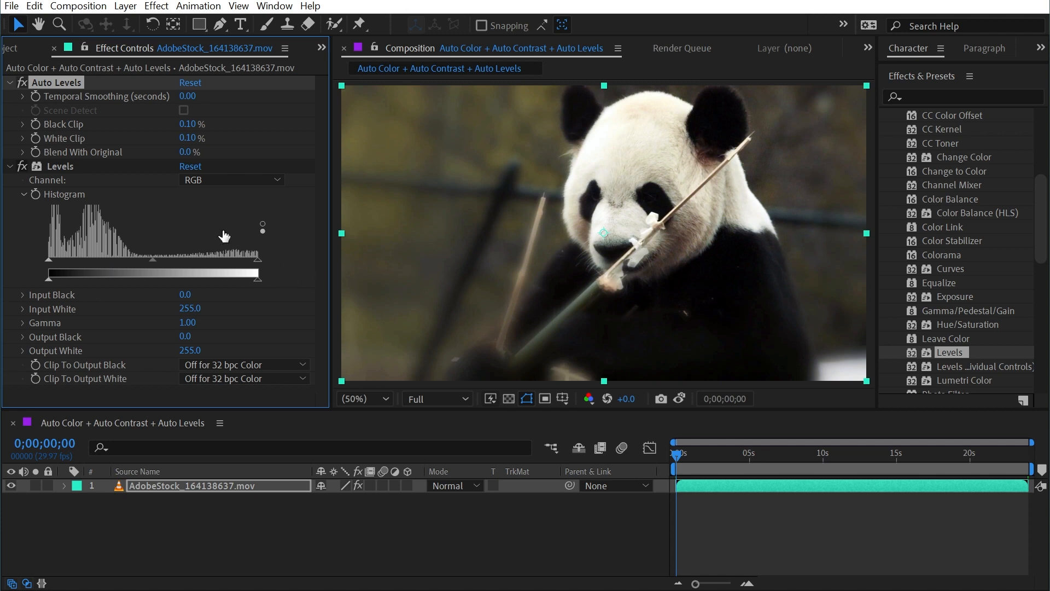
mouse_move(560, 275)
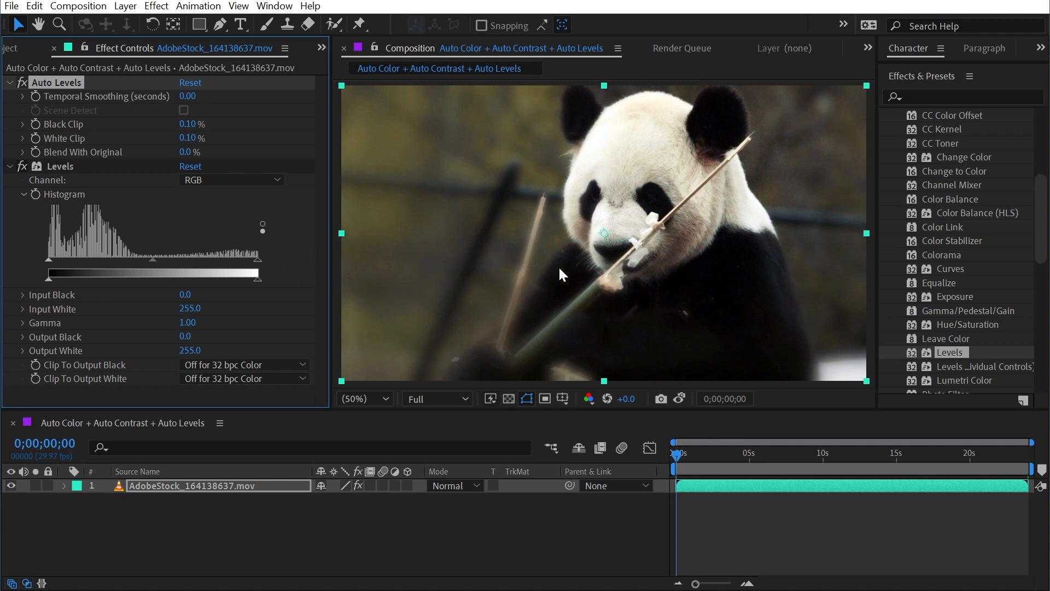
mouse_move(578, 241)
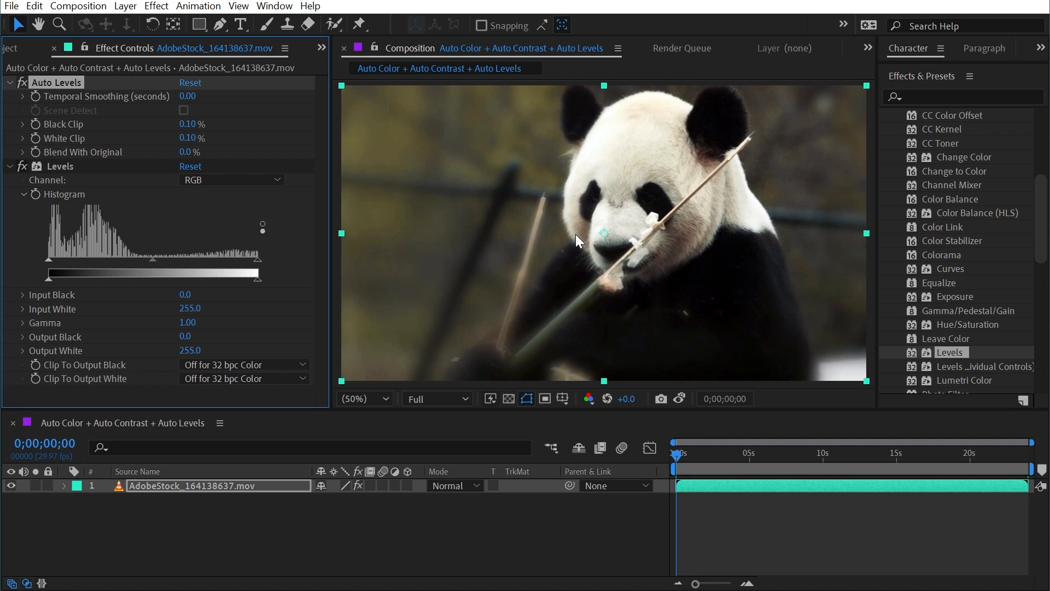
Step: Preview the Levels histogram on Red and Blue channels, then return it to combined RGB
left_click(231, 179)
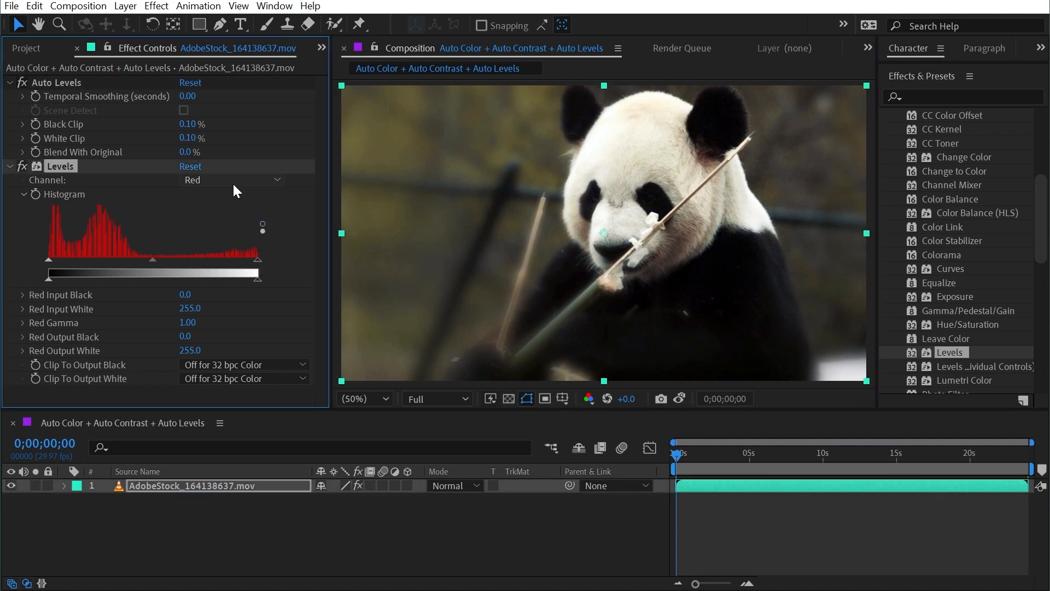
left_click(230, 179)
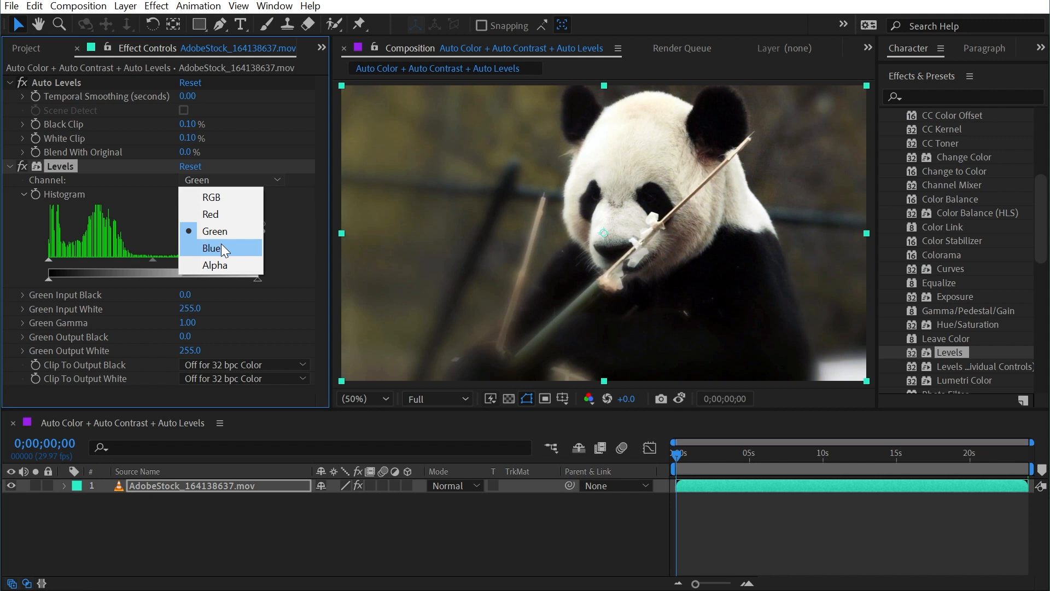
left_click(214, 249)
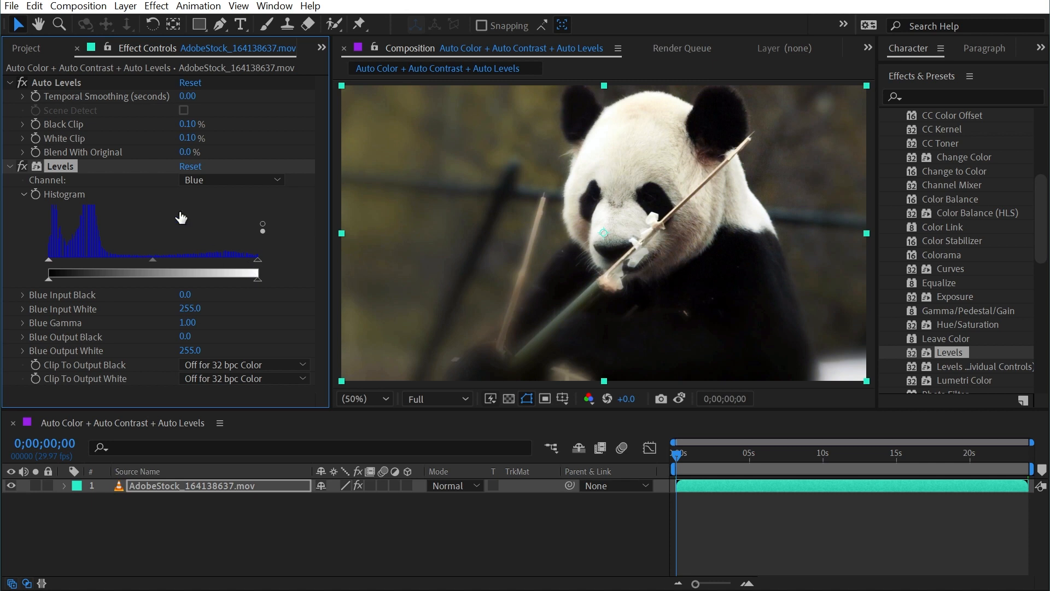
mouse_move(727, 266)
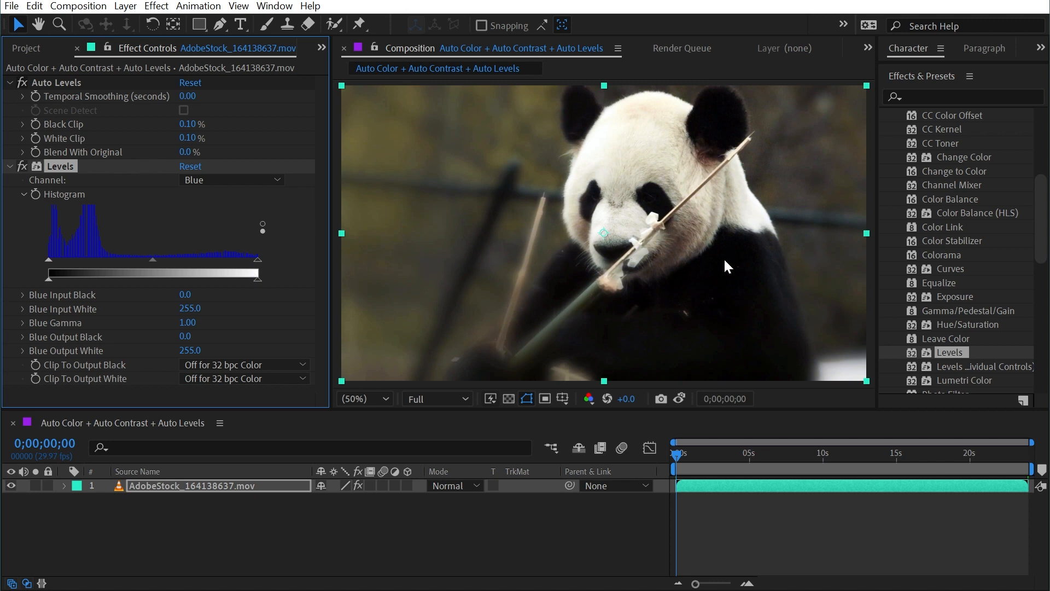
mouse_move(714, 271)
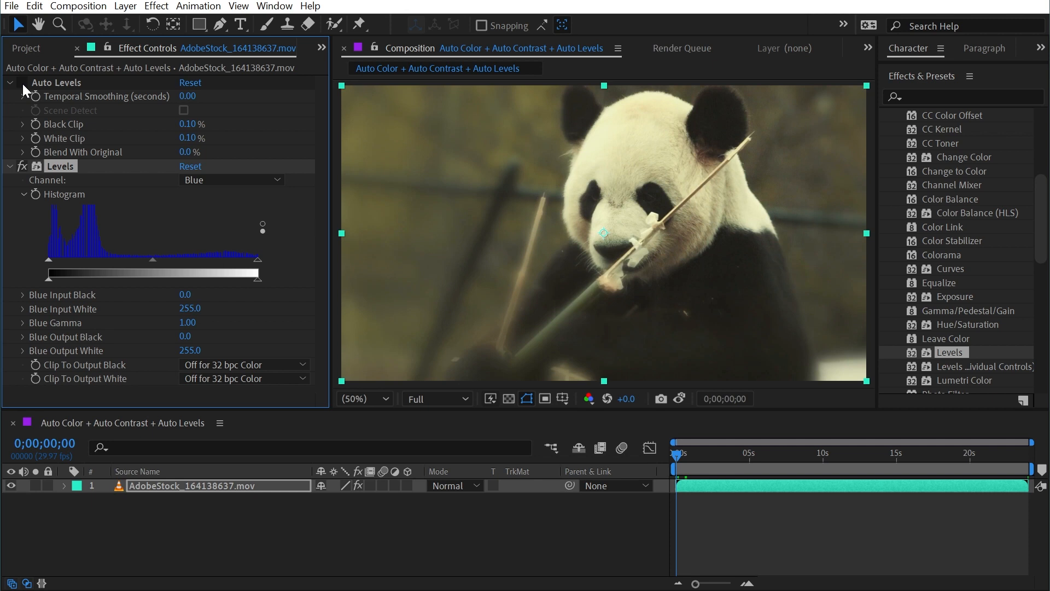
left_click(231, 180)
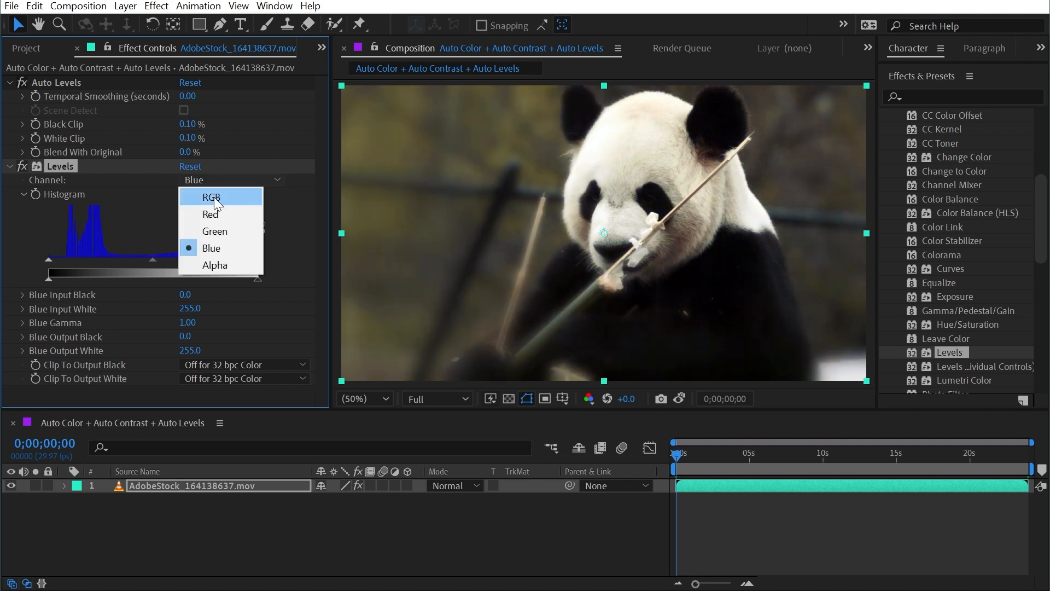
left_click(210, 196)
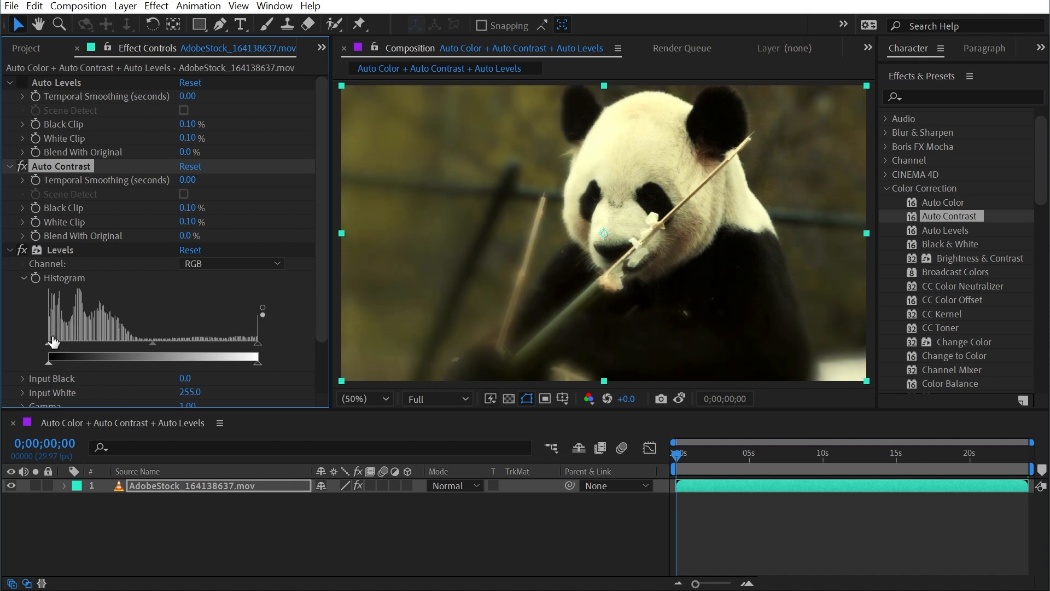
mouse_move(641, 146)
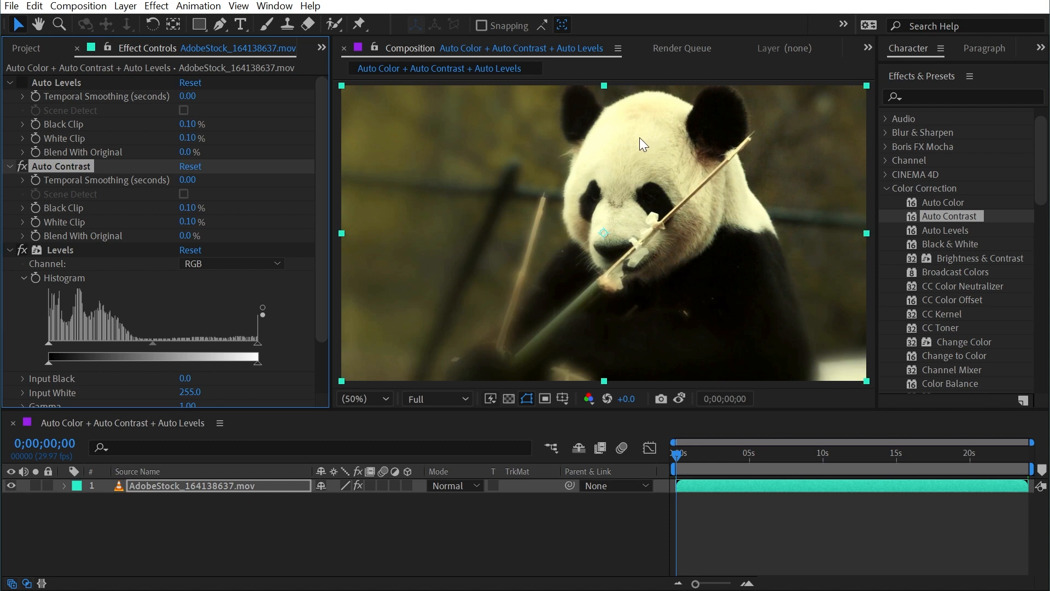
mouse_move(692, 271)
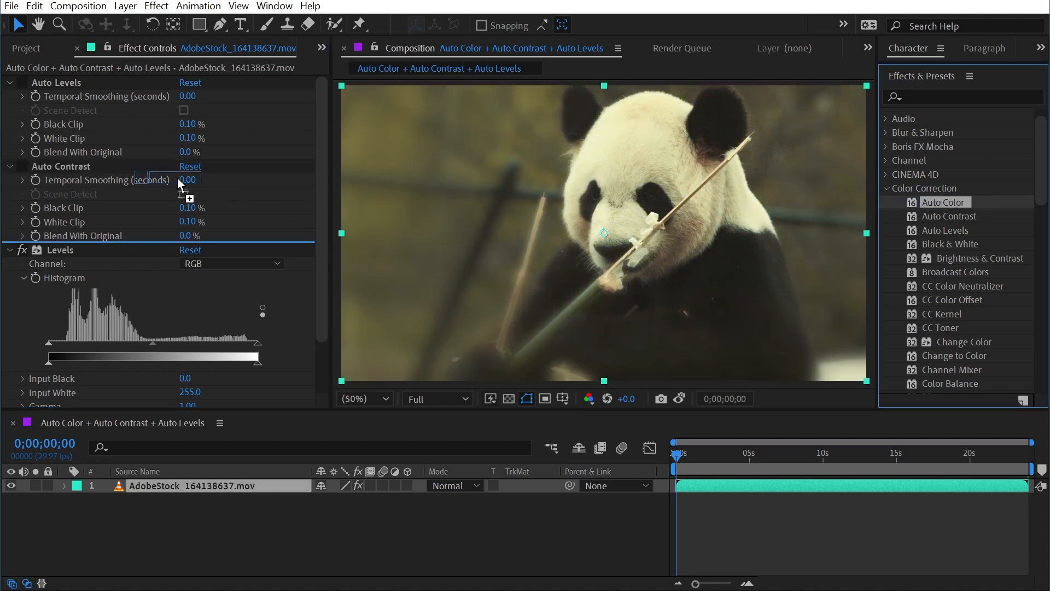
Step: Locate Auto Color in Effects & Presets and keep Auto Levels switched on for comparison
scroll("down", 3)
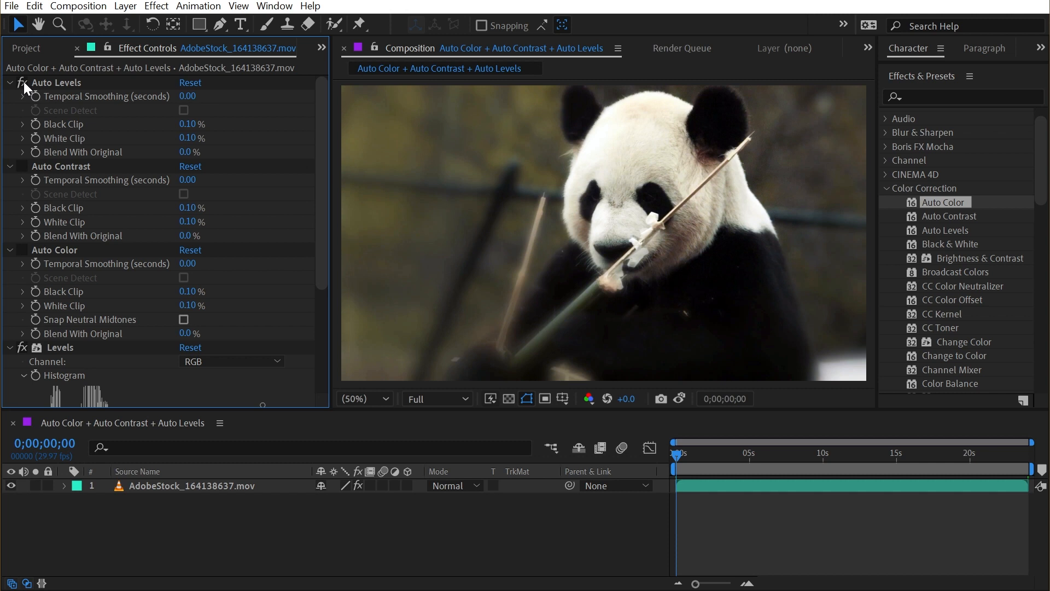
left_click(55, 250)
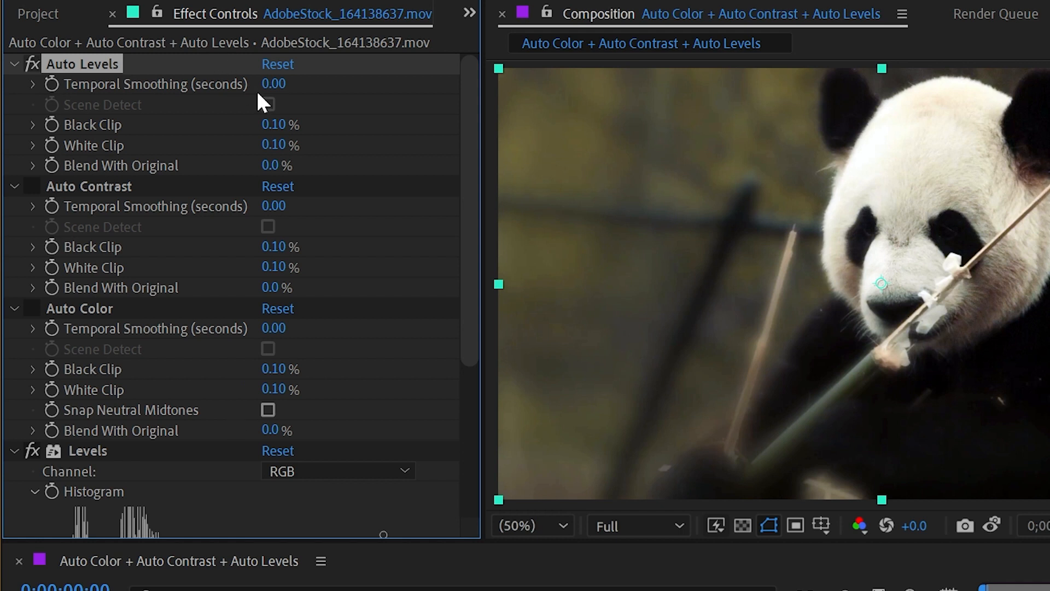
mouse_move(163, 95)
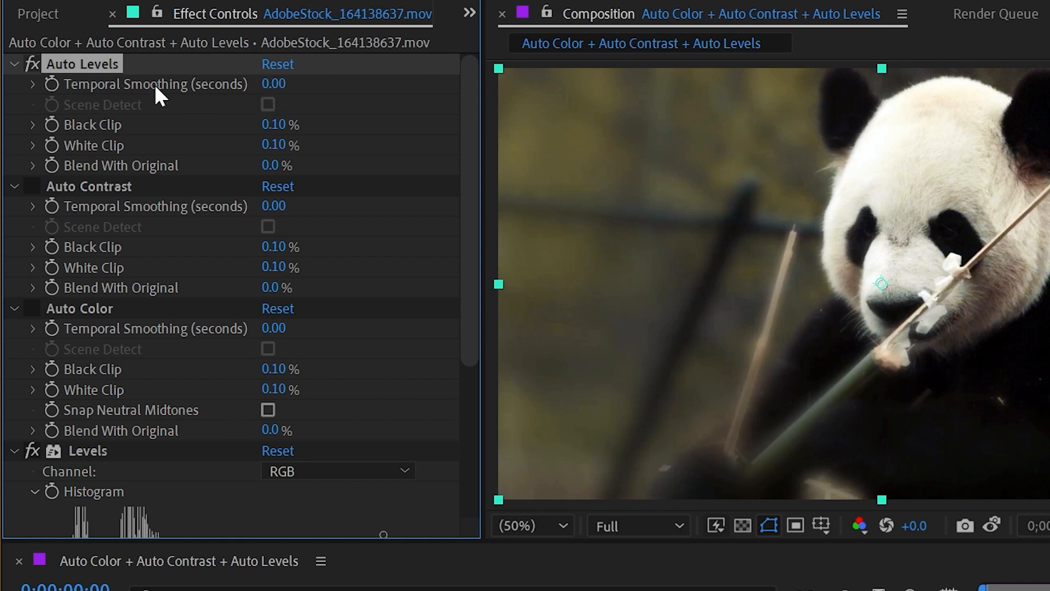
mouse_move(240, 106)
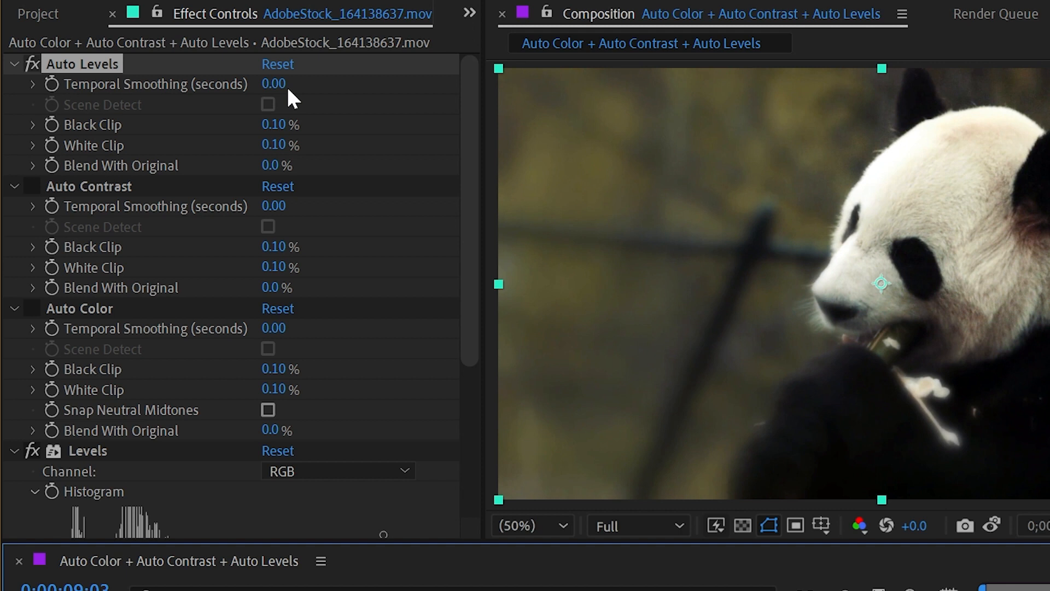
Step: Set Auto Levels Temporal Smoothing to 1.00 seconds, enabling Scene Detect
left_click(273, 84)
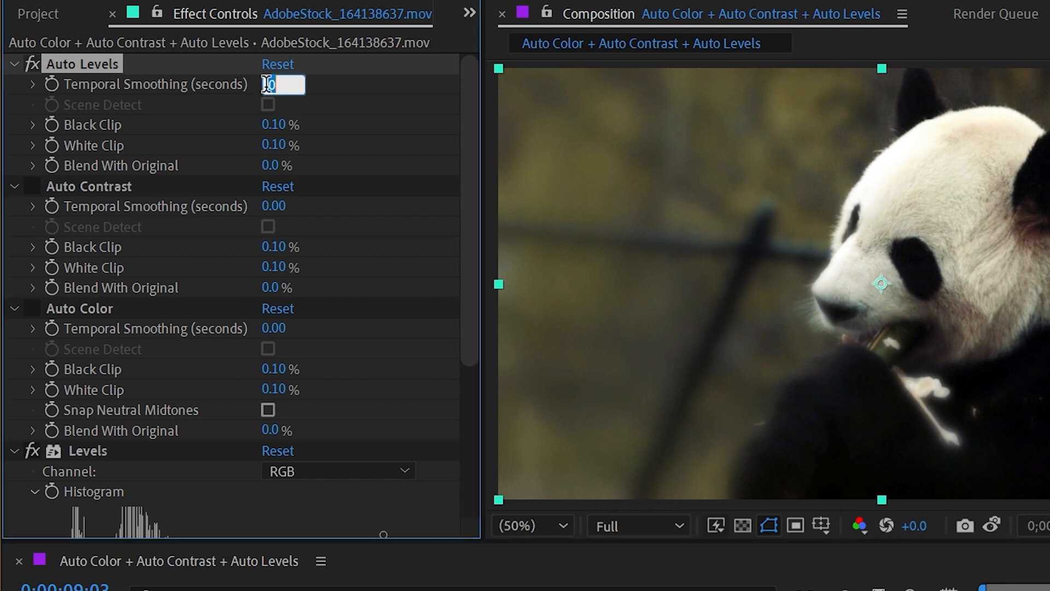
type("1.00")
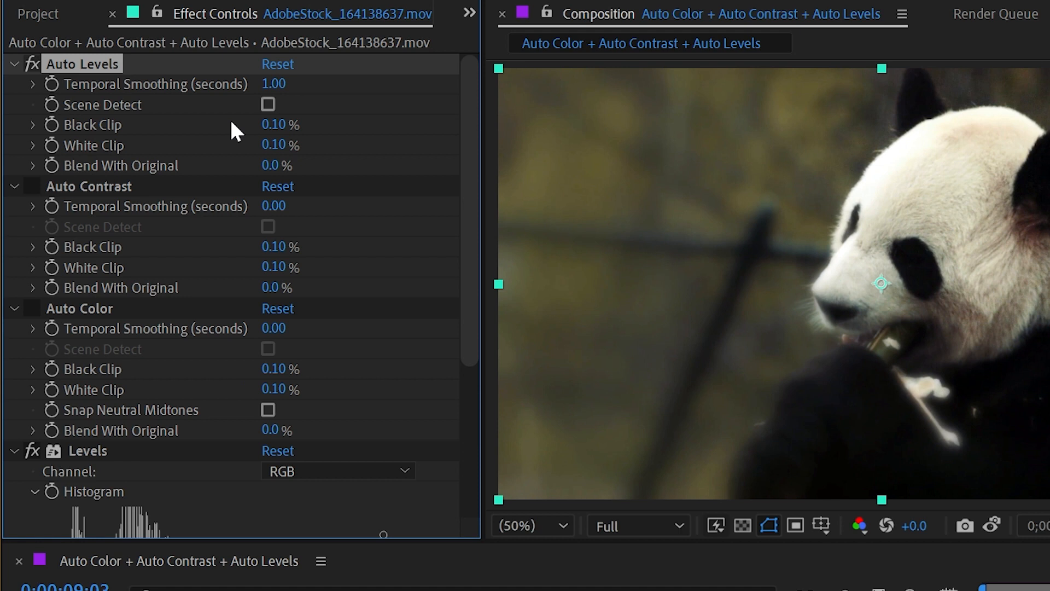
mouse_move(298, 94)
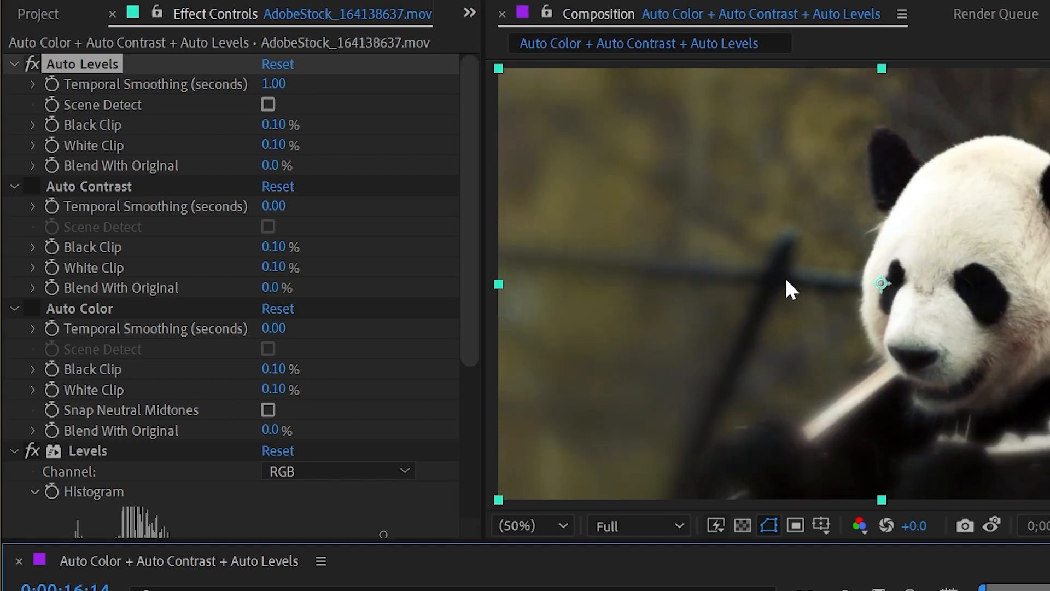
mouse_move(669, 244)
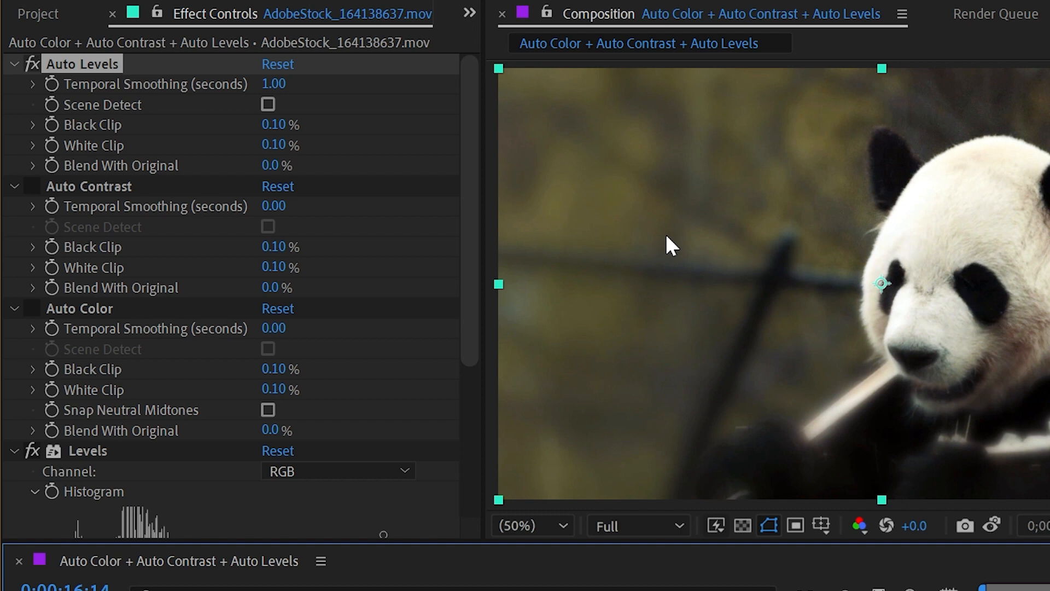
mouse_move(273, 83)
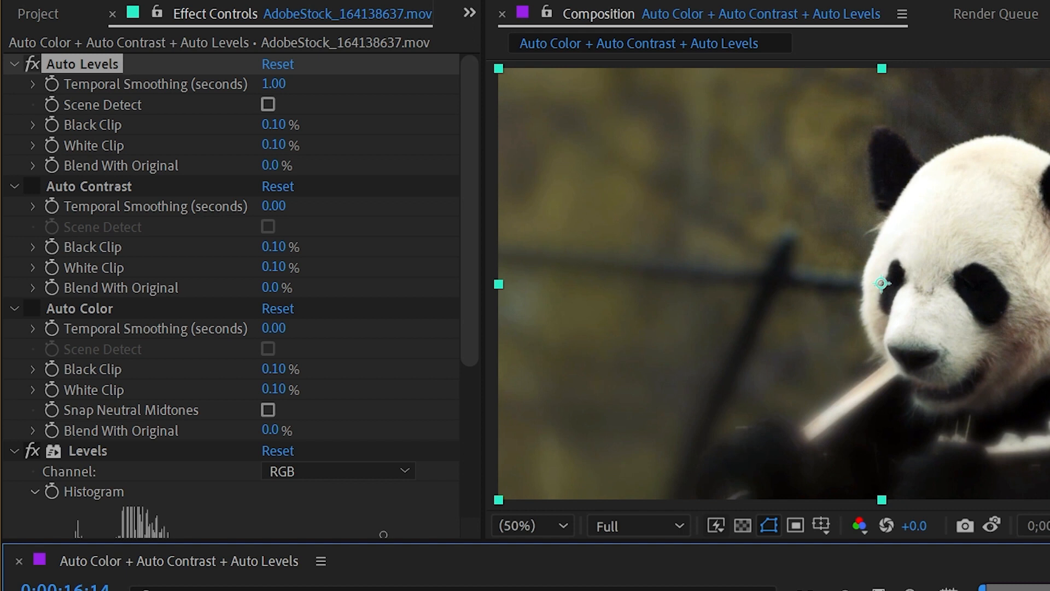
mouse_move(156, 107)
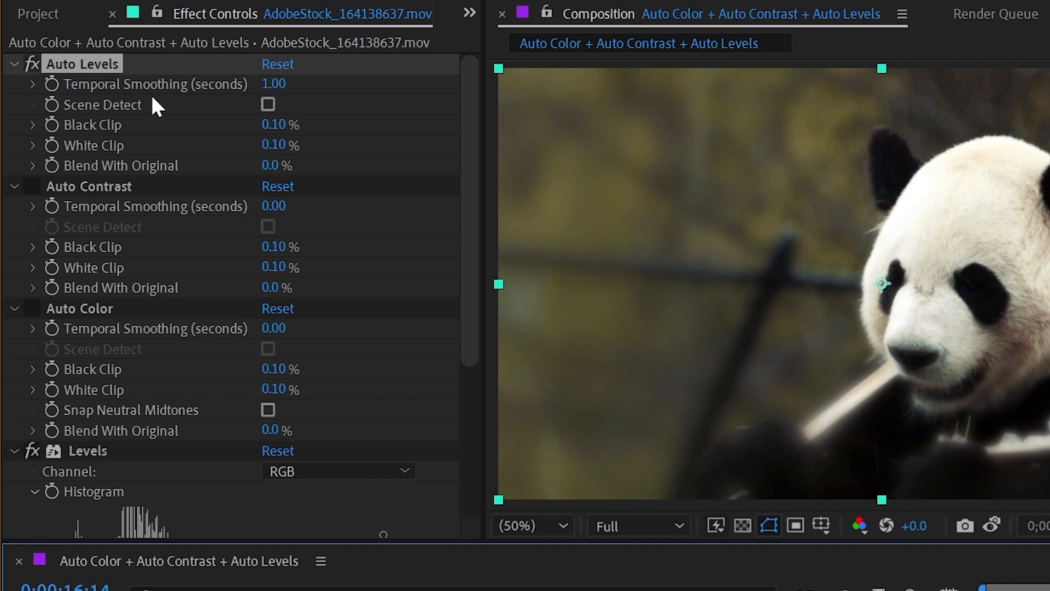
Step: Return Temporal Smoothing to 0 and scrub Black and White Clip up to 10%
left_click(277, 63)
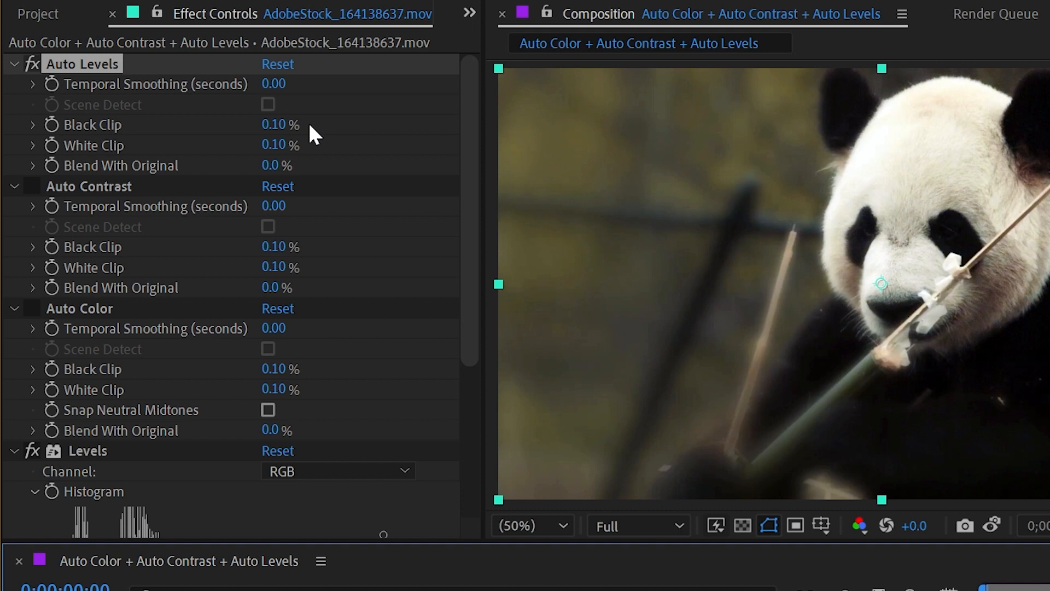
mouse_move(306, 149)
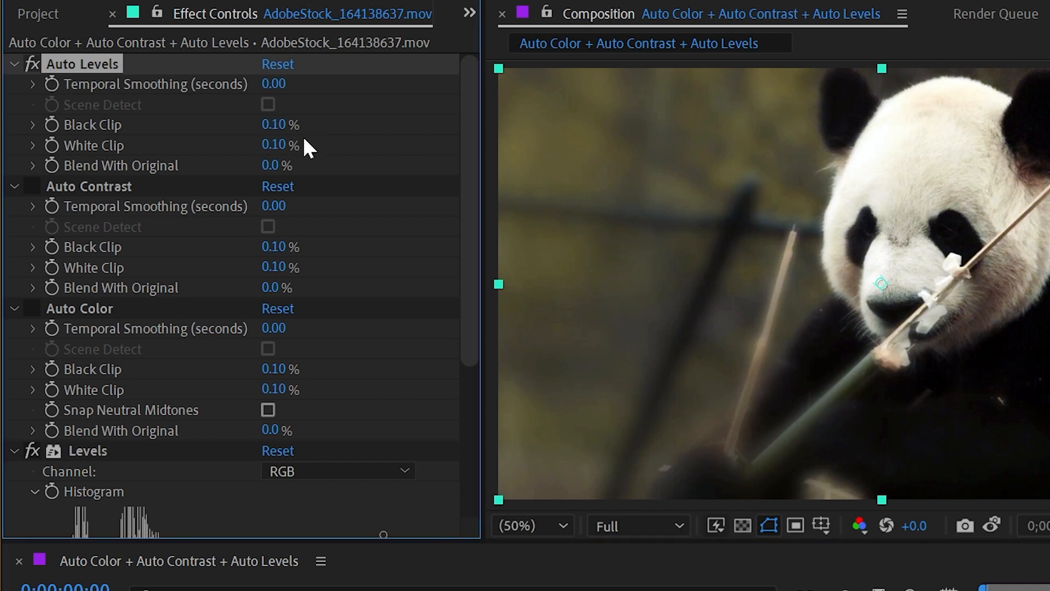
mouse_move(737, 224)
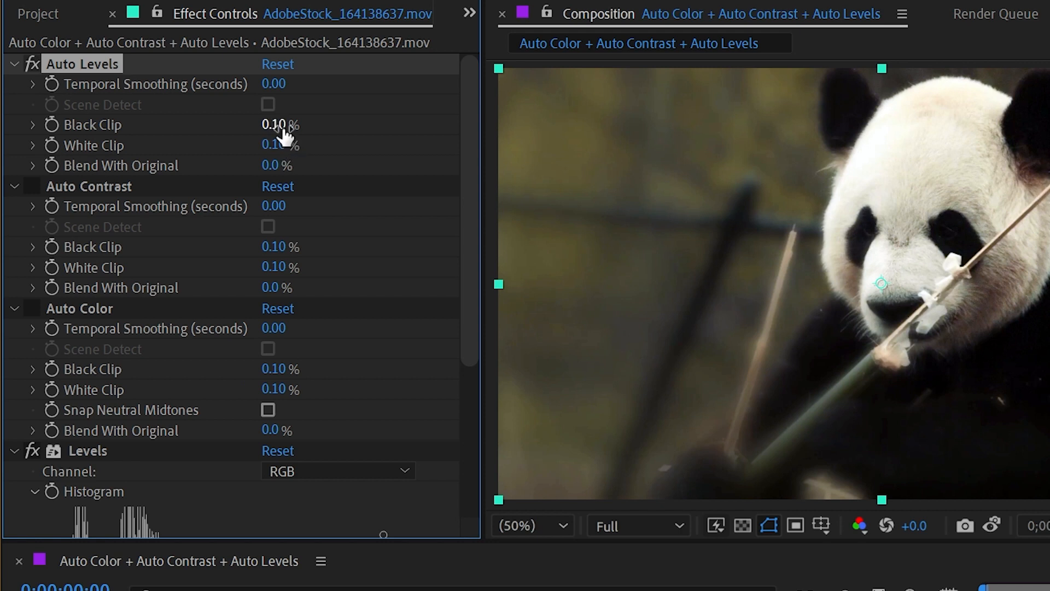
left_click_drag(274, 124, 395, 117)
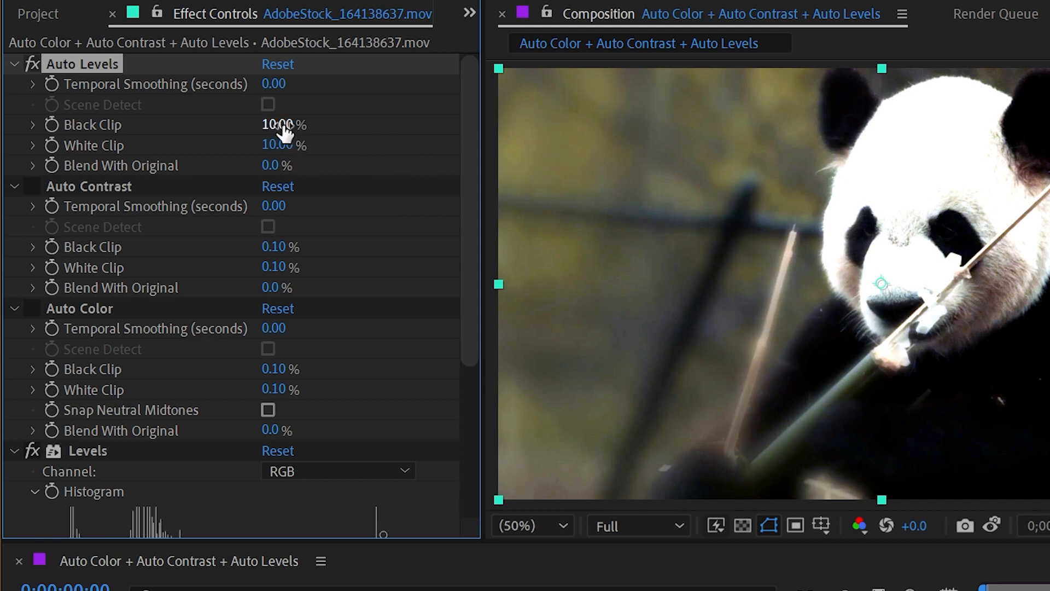
mouse_move(395, 155)
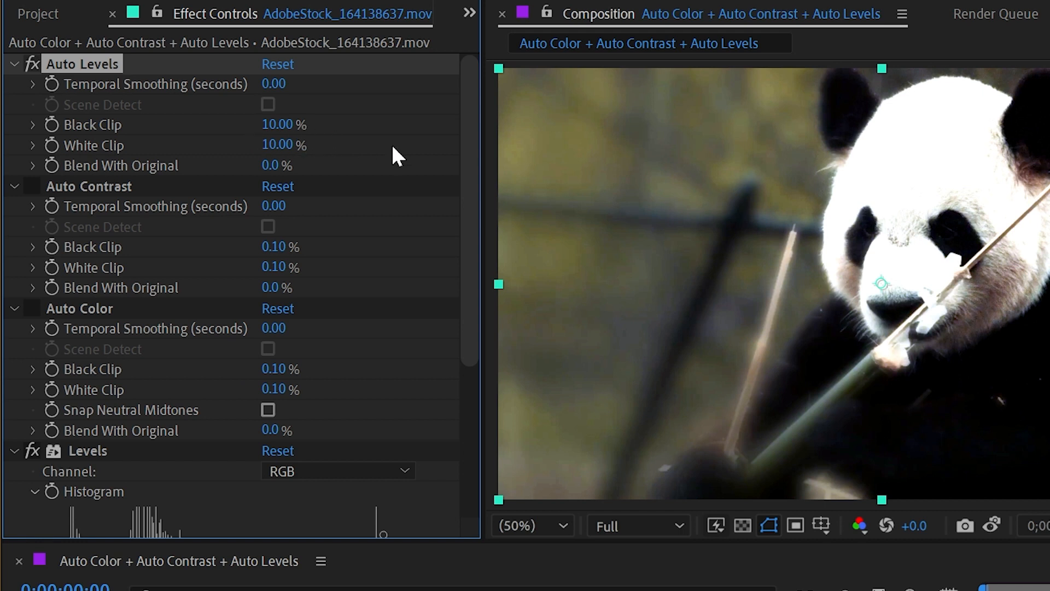
mouse_move(236, 149)
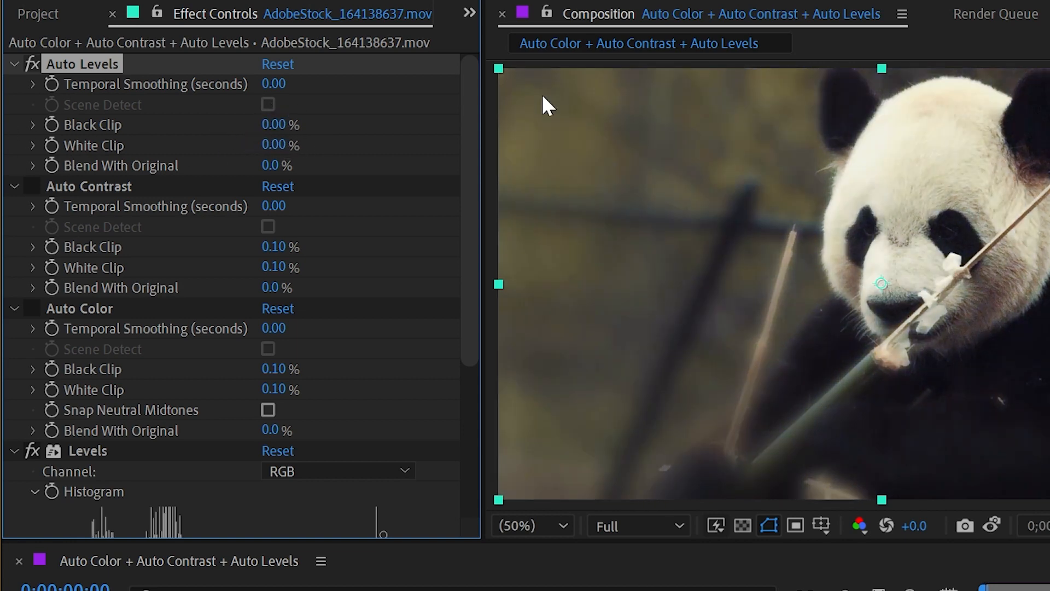
Step: Reset Auto Levels to defaults and try its Blend With Original amount
left_click(277, 64)
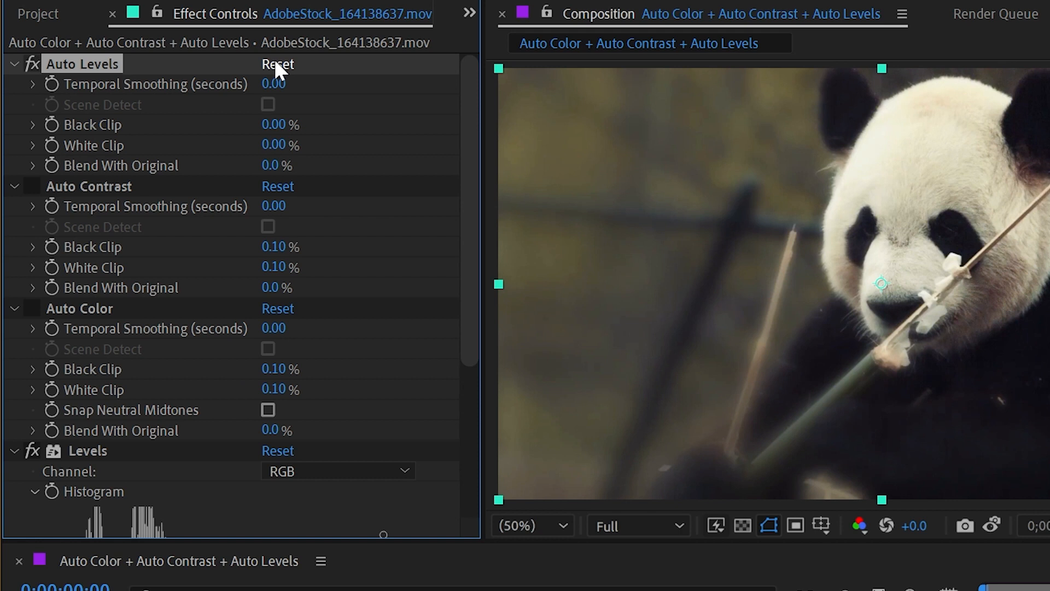
left_click(277, 63)
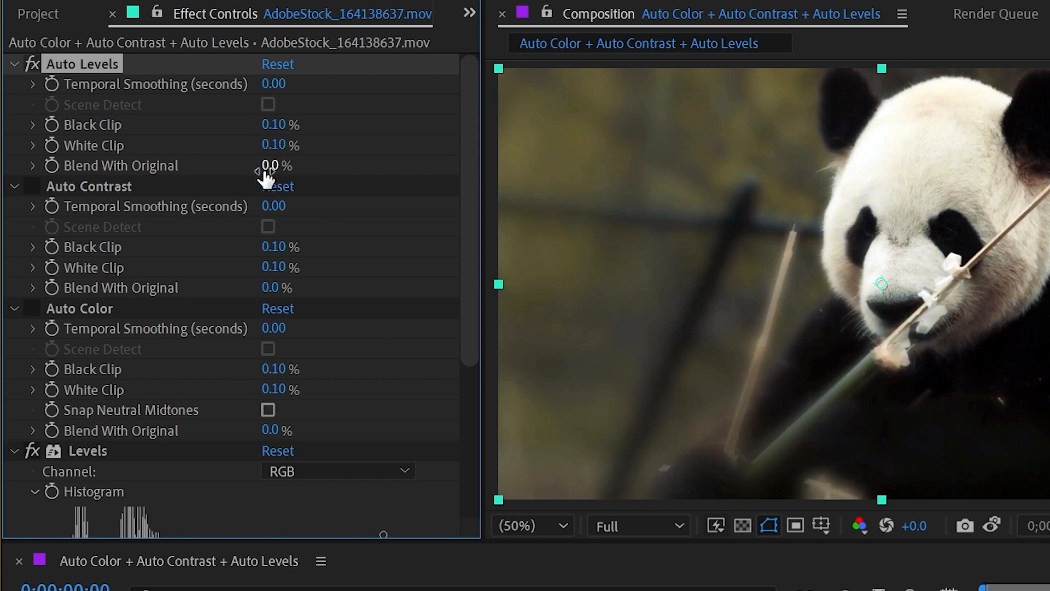
left_click_drag(270, 166, 281, 165)
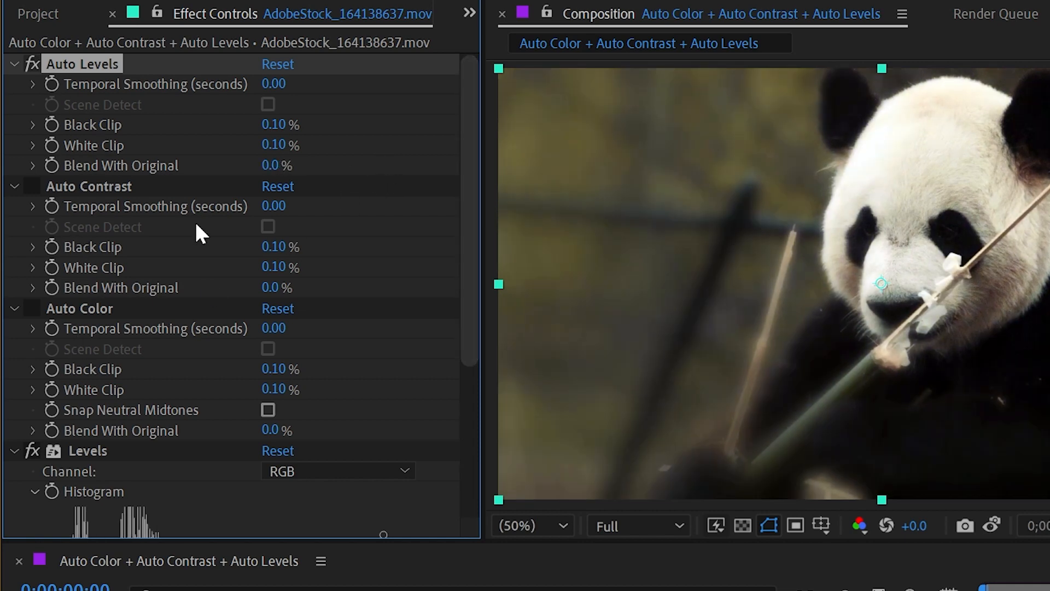
mouse_move(63, 111)
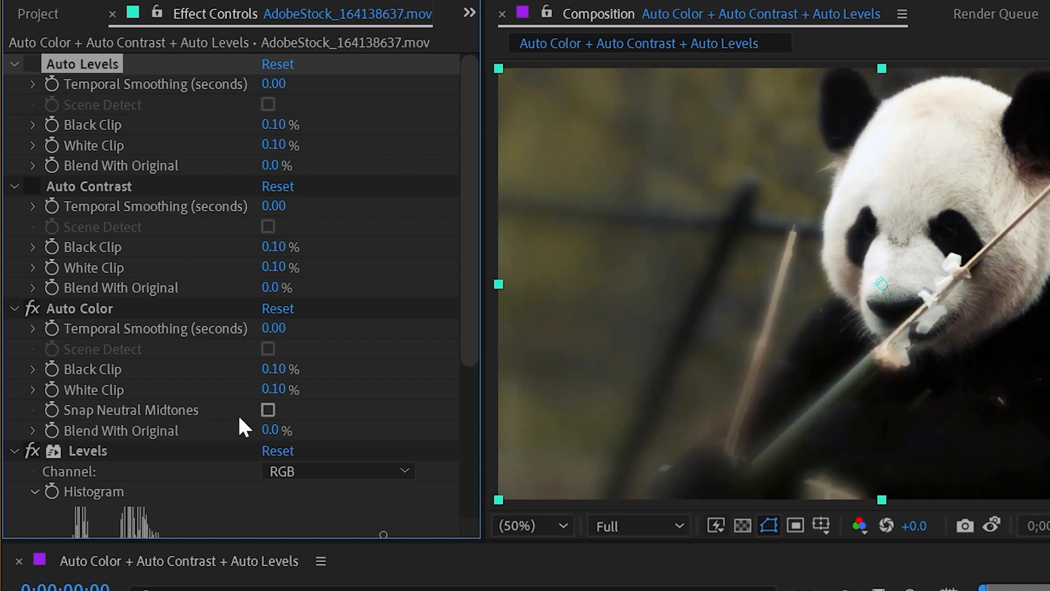
Step: Enable Snap Neutral Midtones on Auto Color, toggling it off and on to compare
left_click(267, 409)
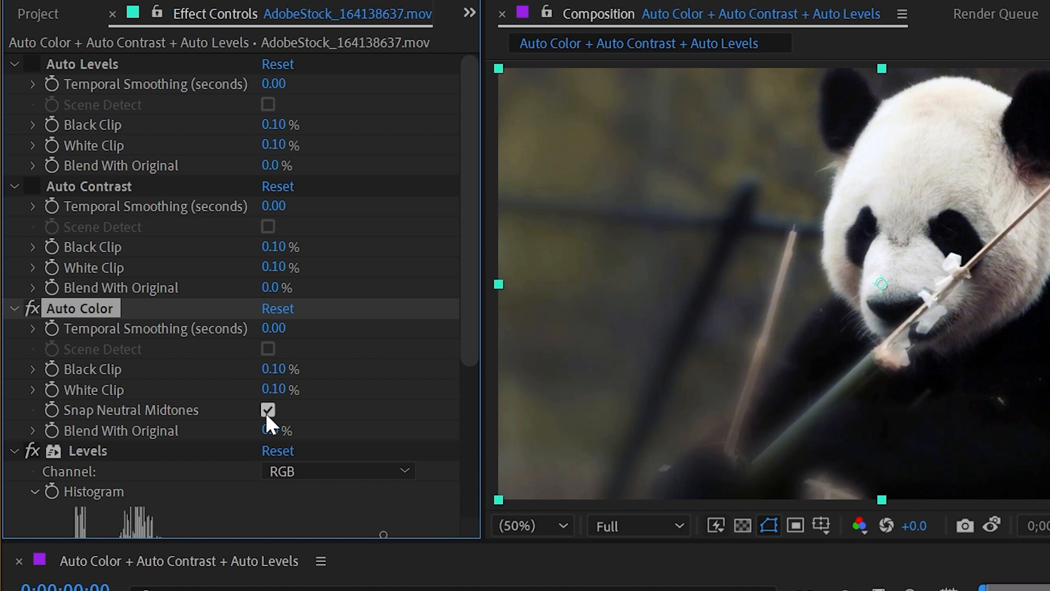
left_click(267, 411)
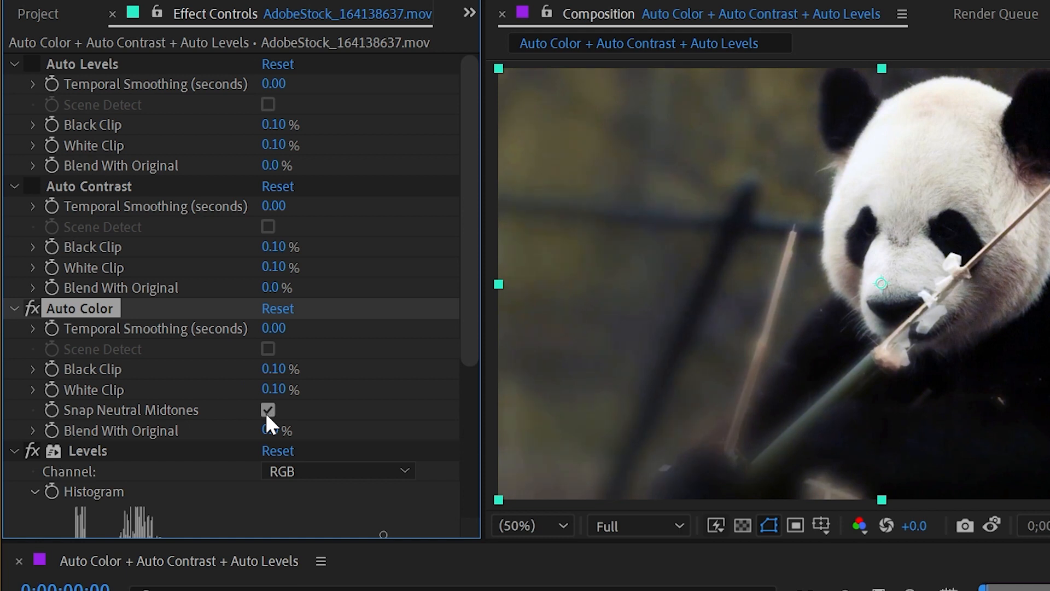
left_click(267, 410)
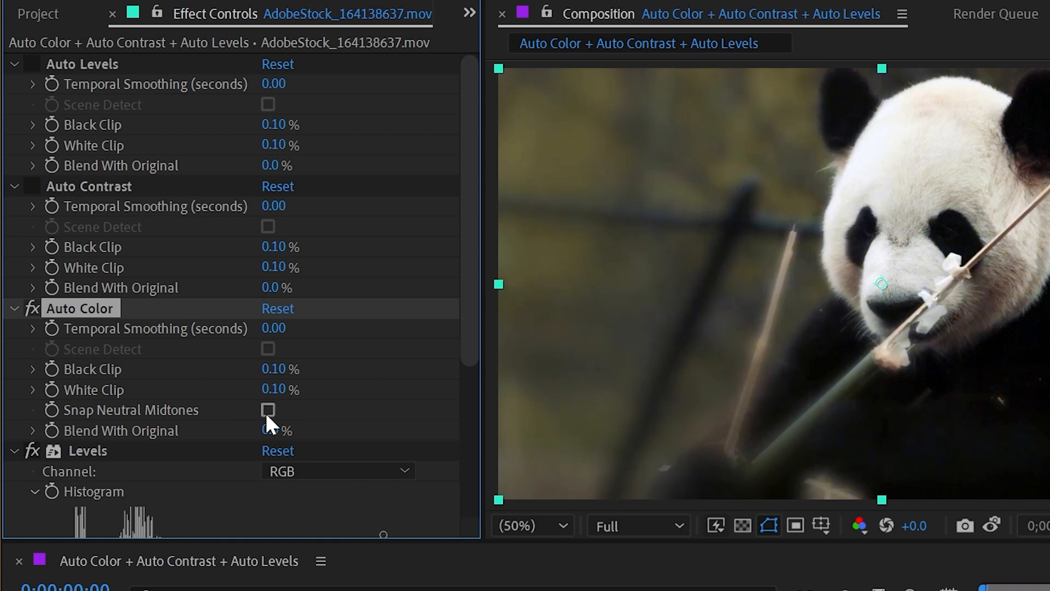
left_click(266, 409)
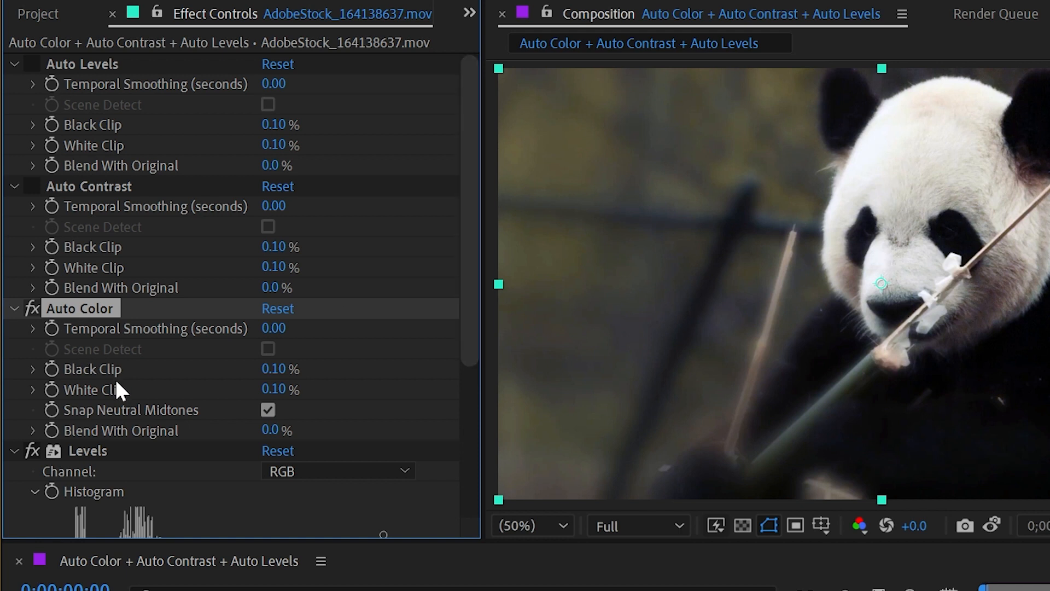
mouse_move(222, 419)
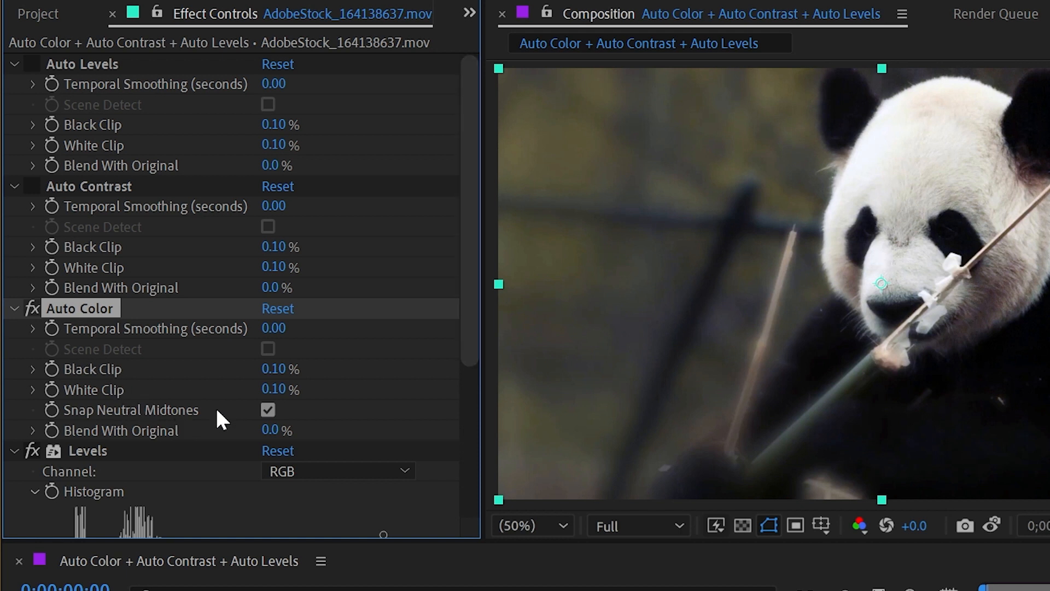